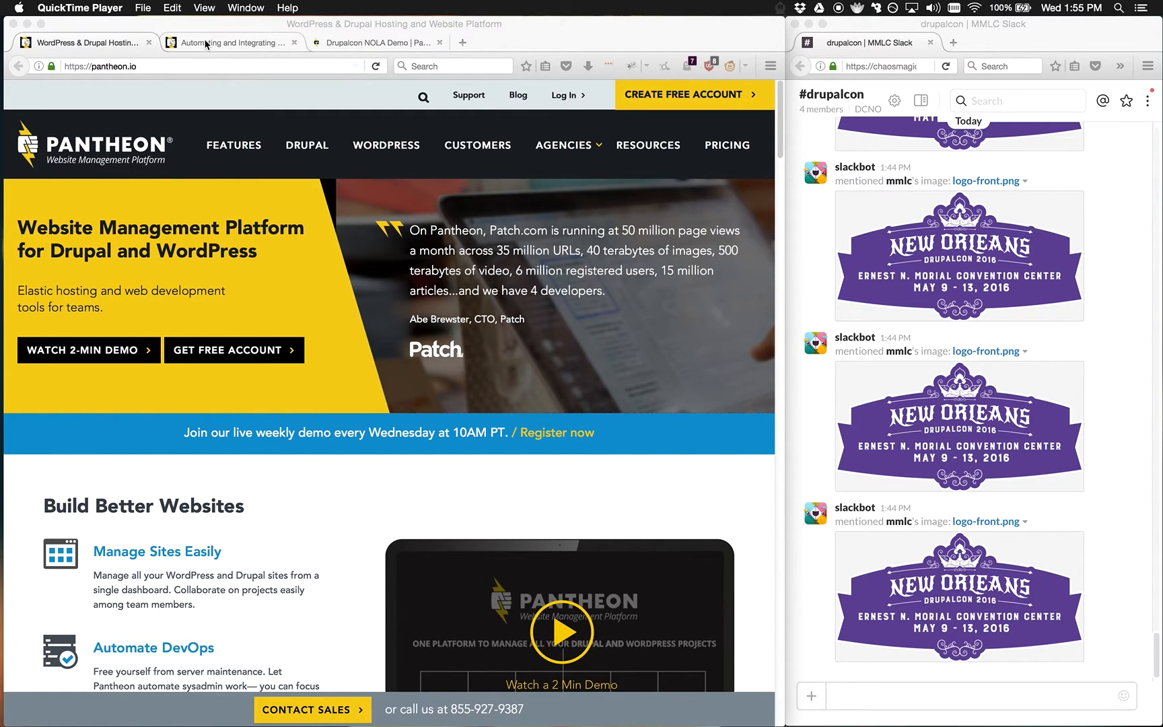
Skim the Quicksilver hooks docs, then return to the Drupalcon NOLA Demo Dev dashboard
left_click(232, 43)
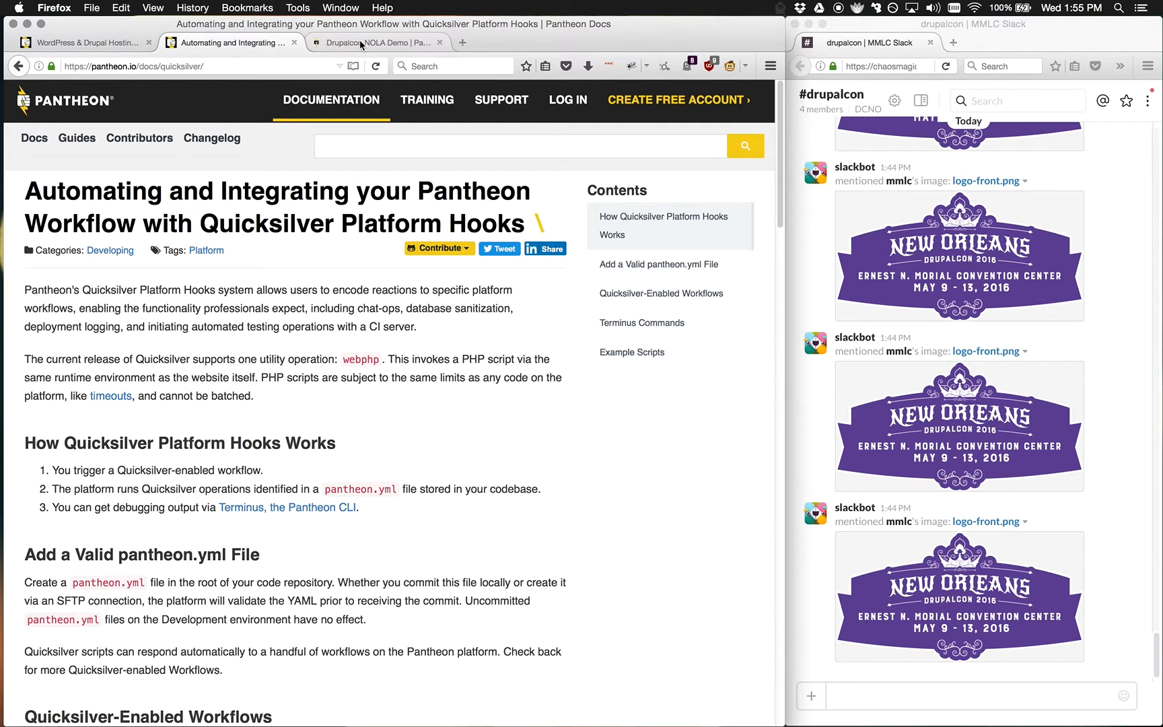
left_click(373, 42)
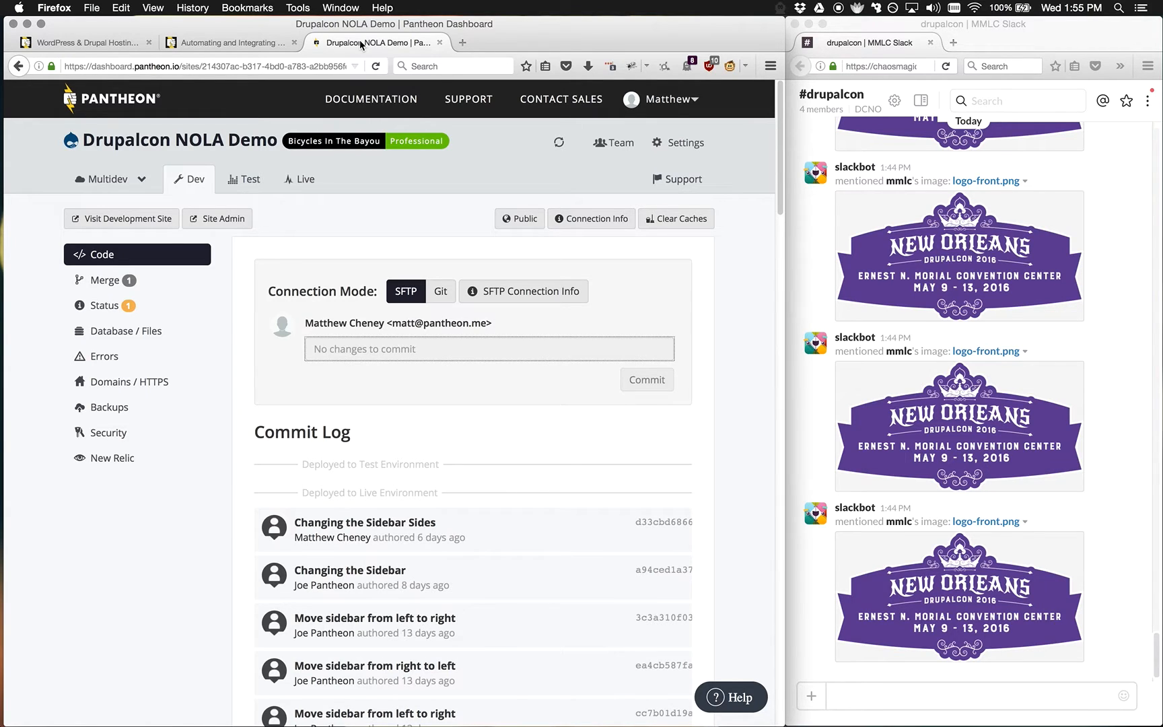
Launch the Mission Bicycle dev site as admin and open its Structure menu
left_click(122, 218)
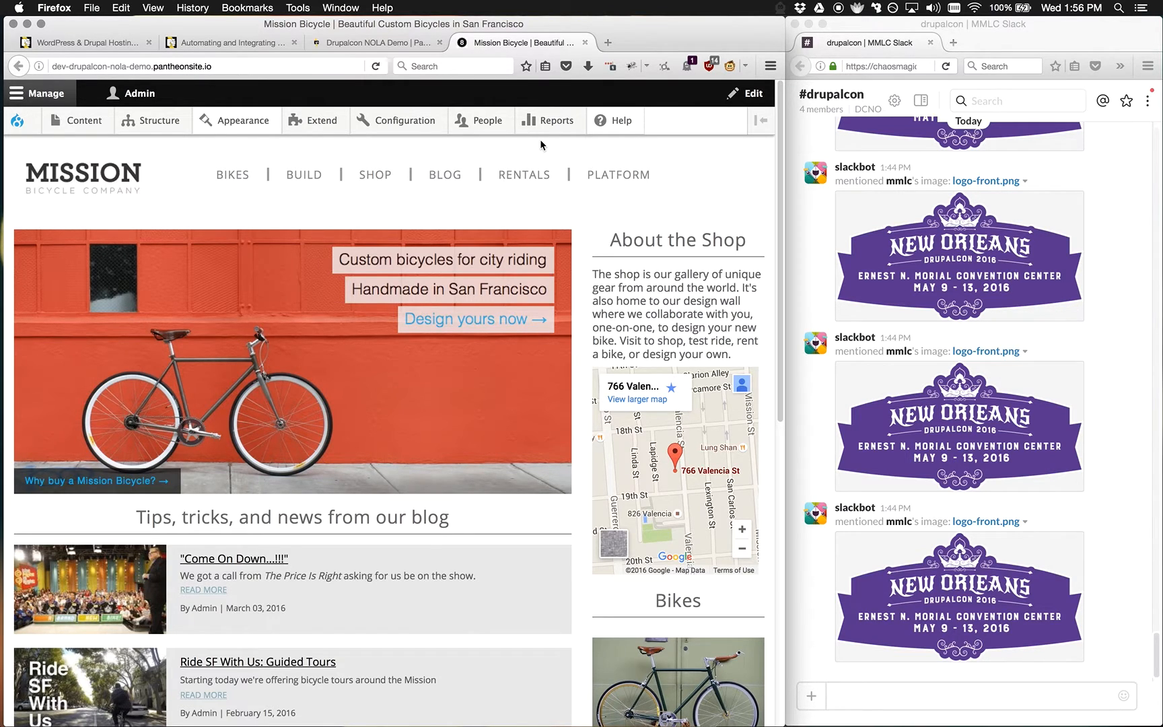
mouse_move(482, 181)
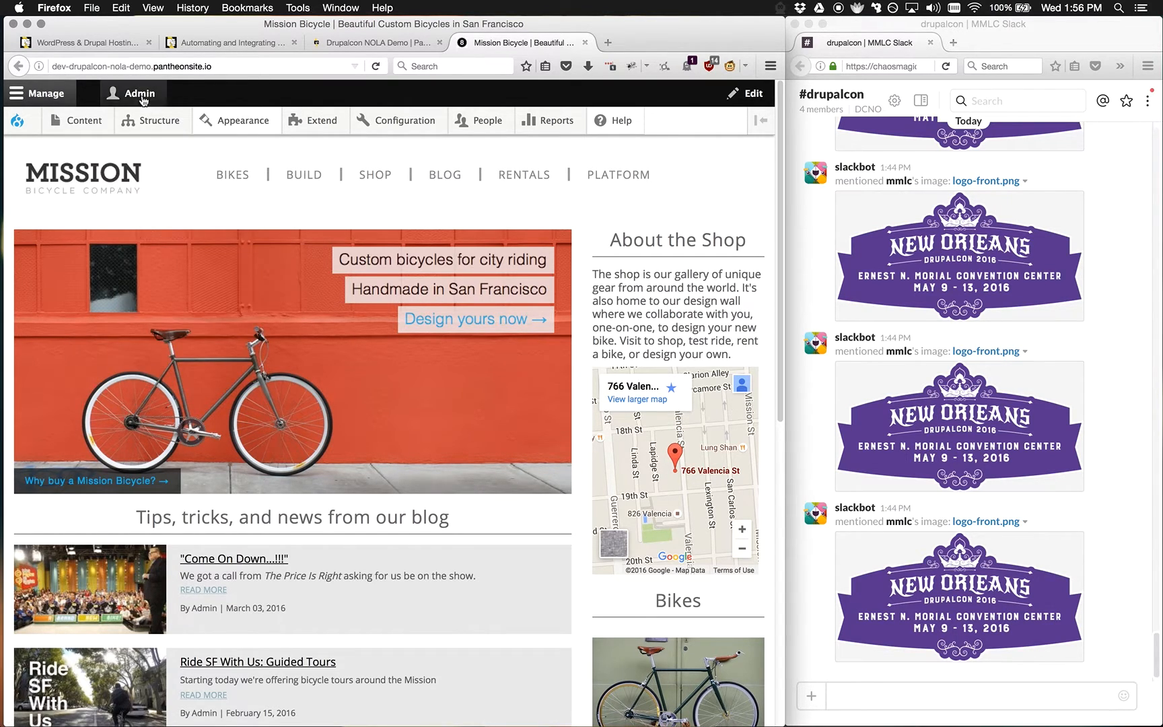
left_click(155, 121)
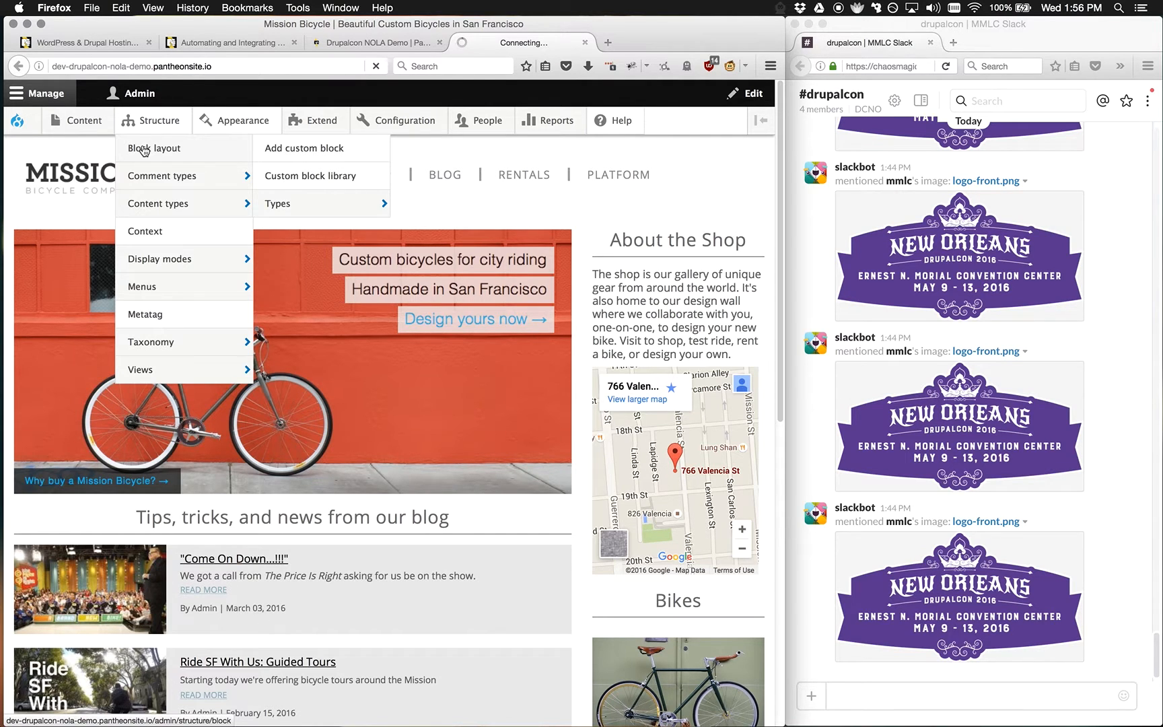
Place About the Shop and List of Bikes in the Left Sidebar and save blocks
left_click(154, 149)
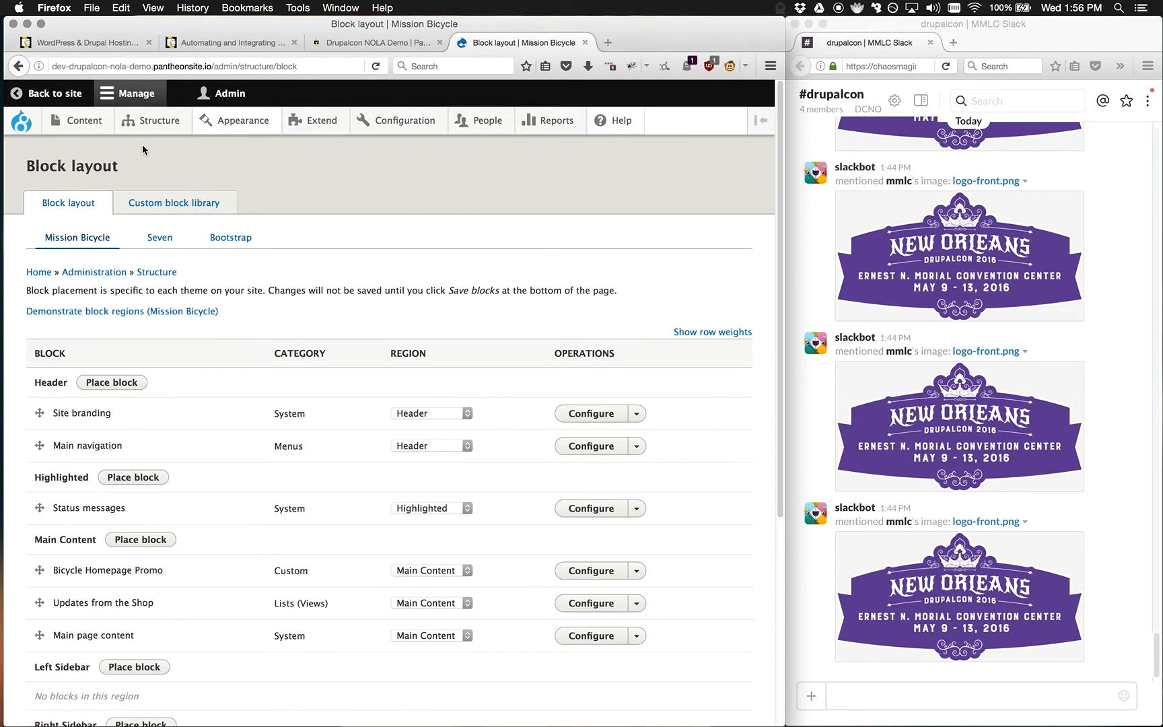
scroll("down", 3)
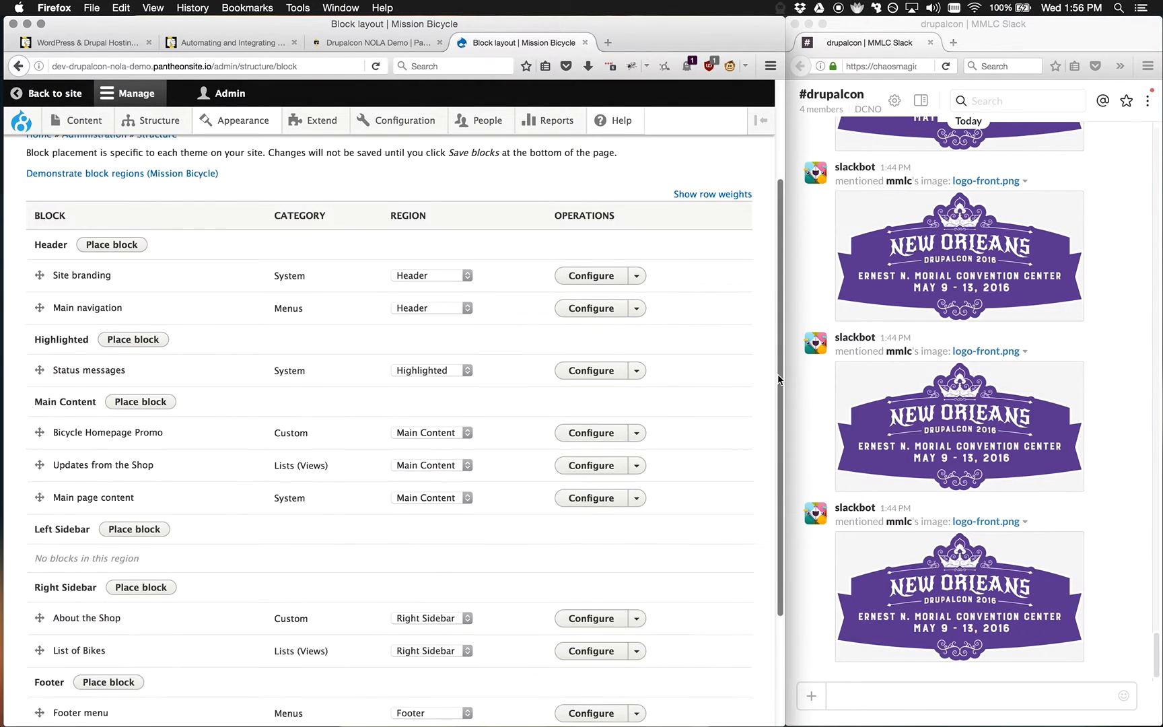
scroll("down", 3)
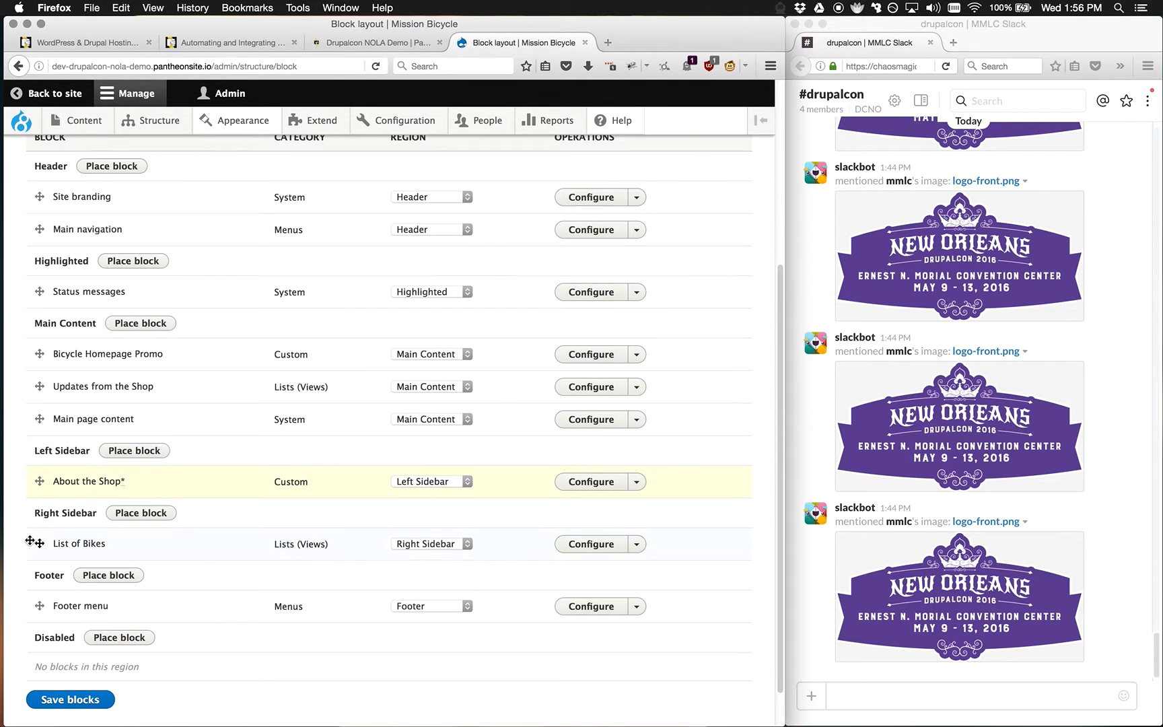
left_click_drag(29, 543, 30, 514)
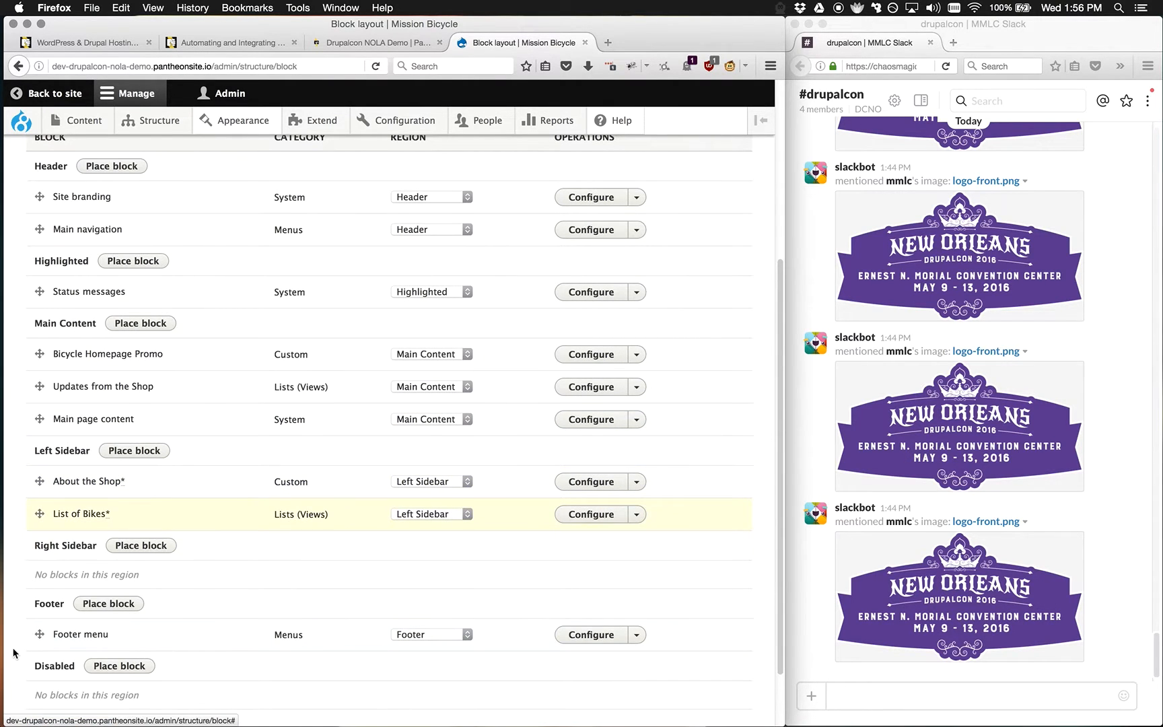
left_click(70, 653)
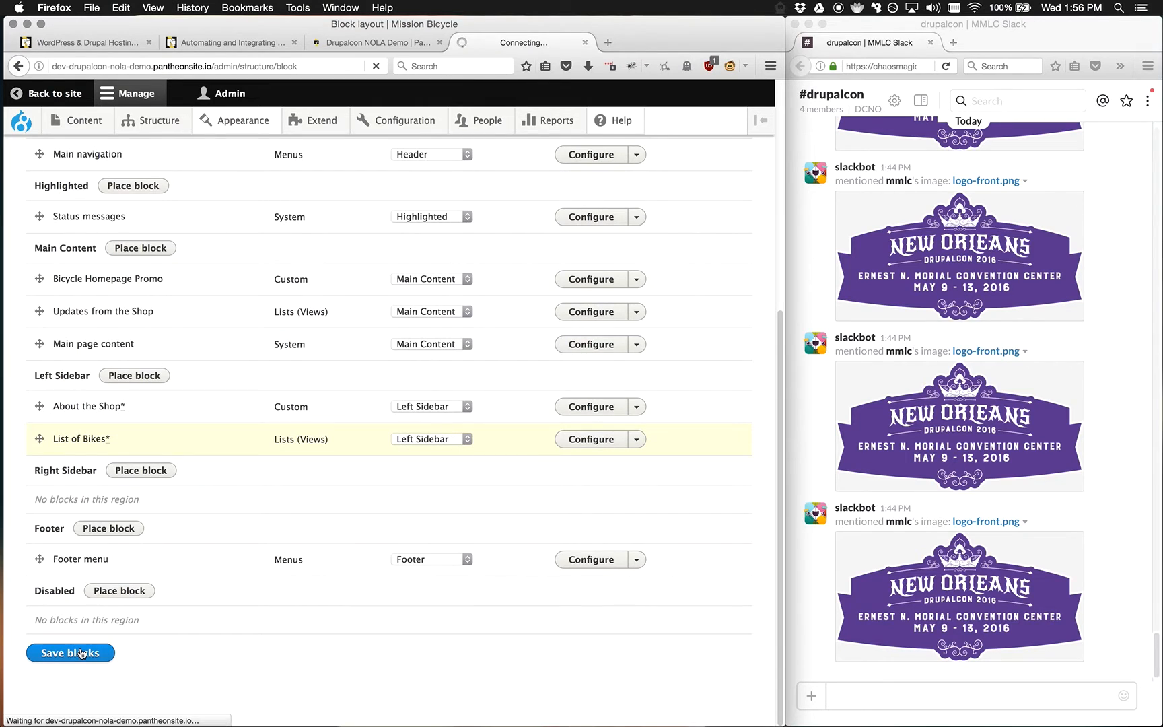
left_click(70, 653)
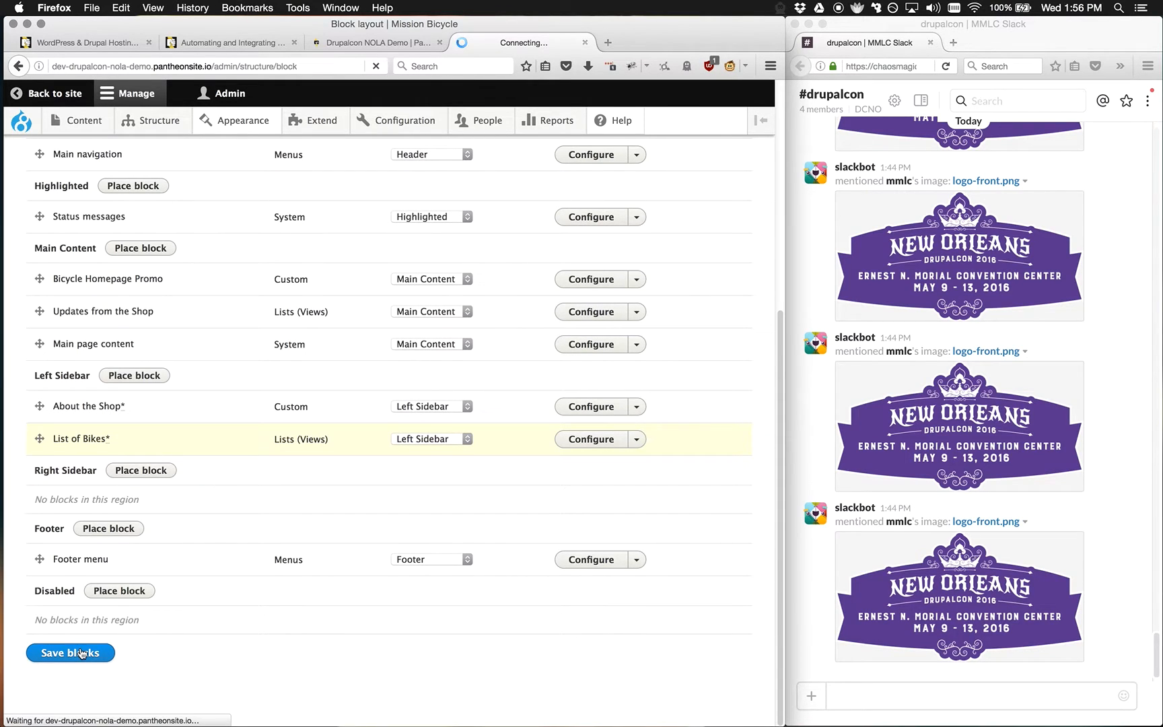
left_click(70, 653)
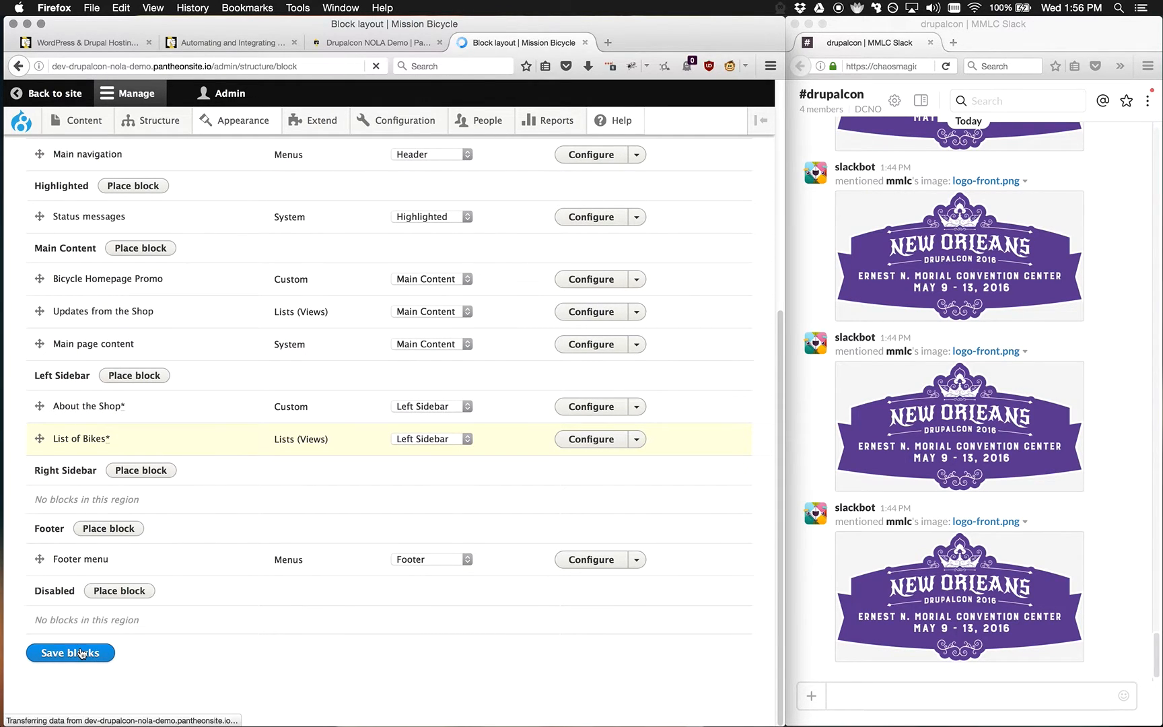
left_click(70, 652)
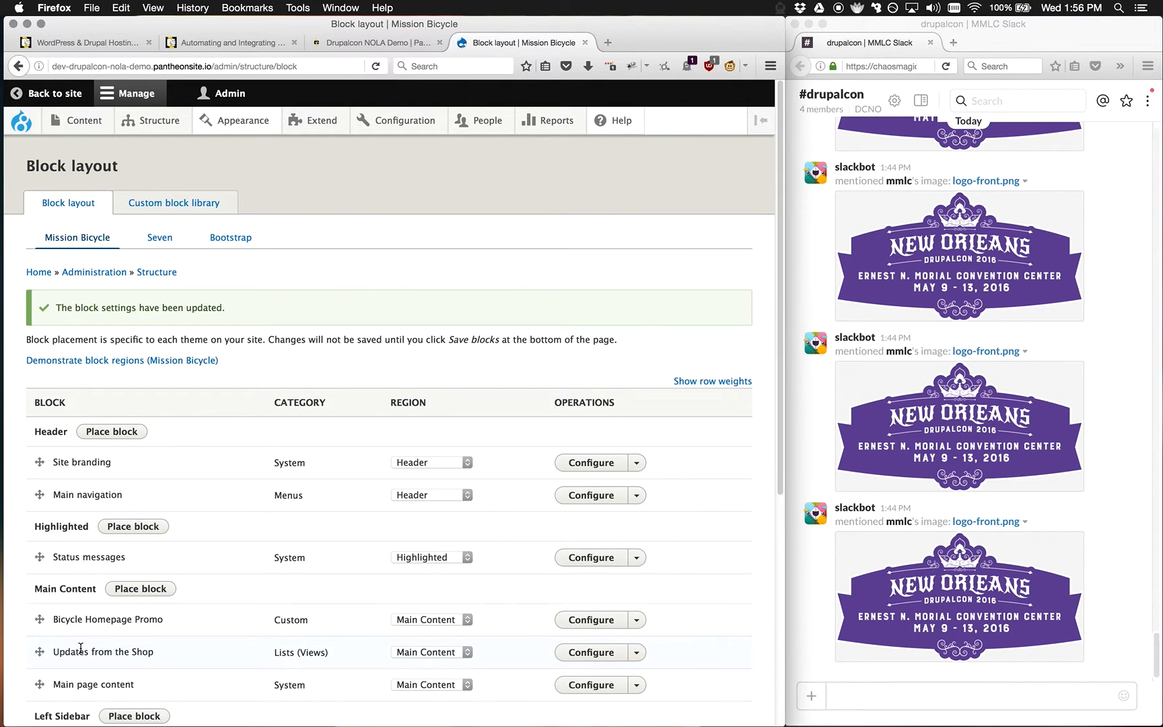
mouse_move(245, 609)
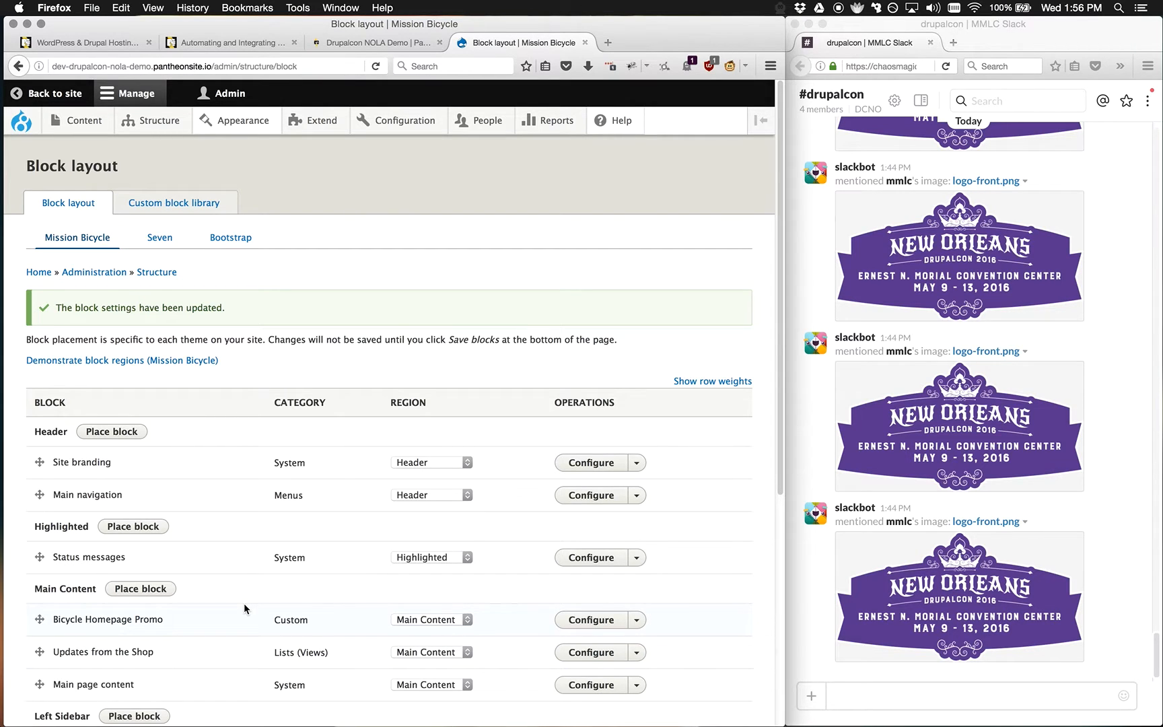
mouse_move(387, 247)
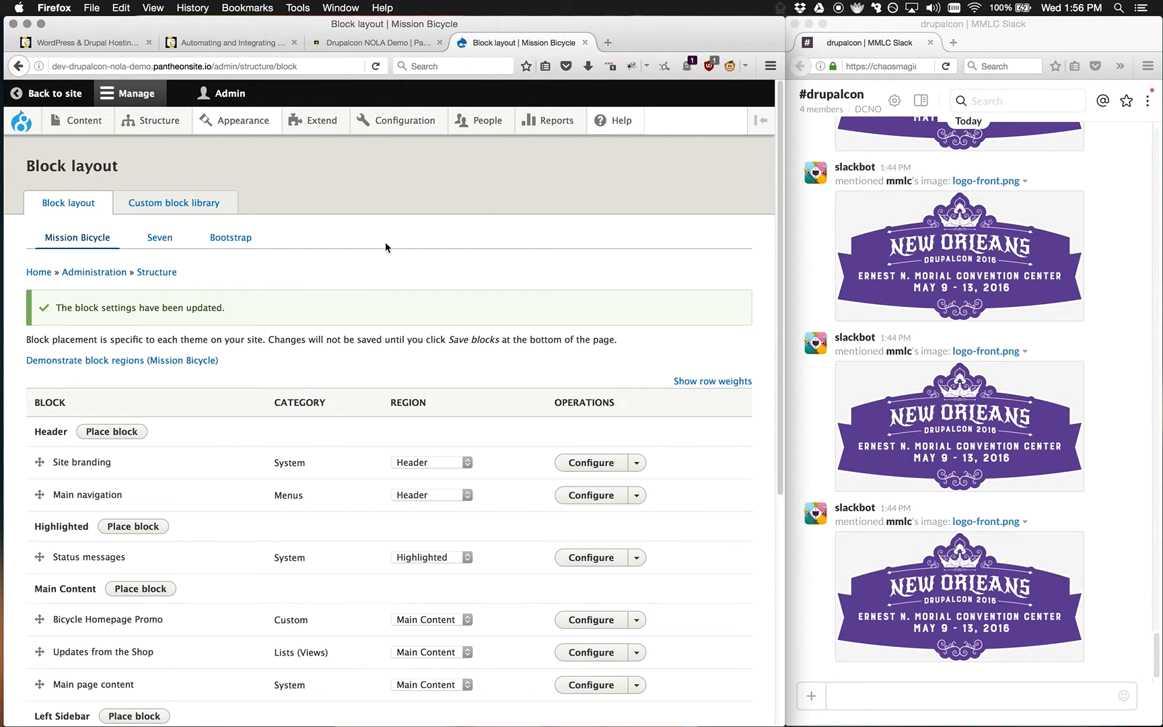
Export the full Drupal site configuration to disk from Configuration > Development
left_click(400, 120)
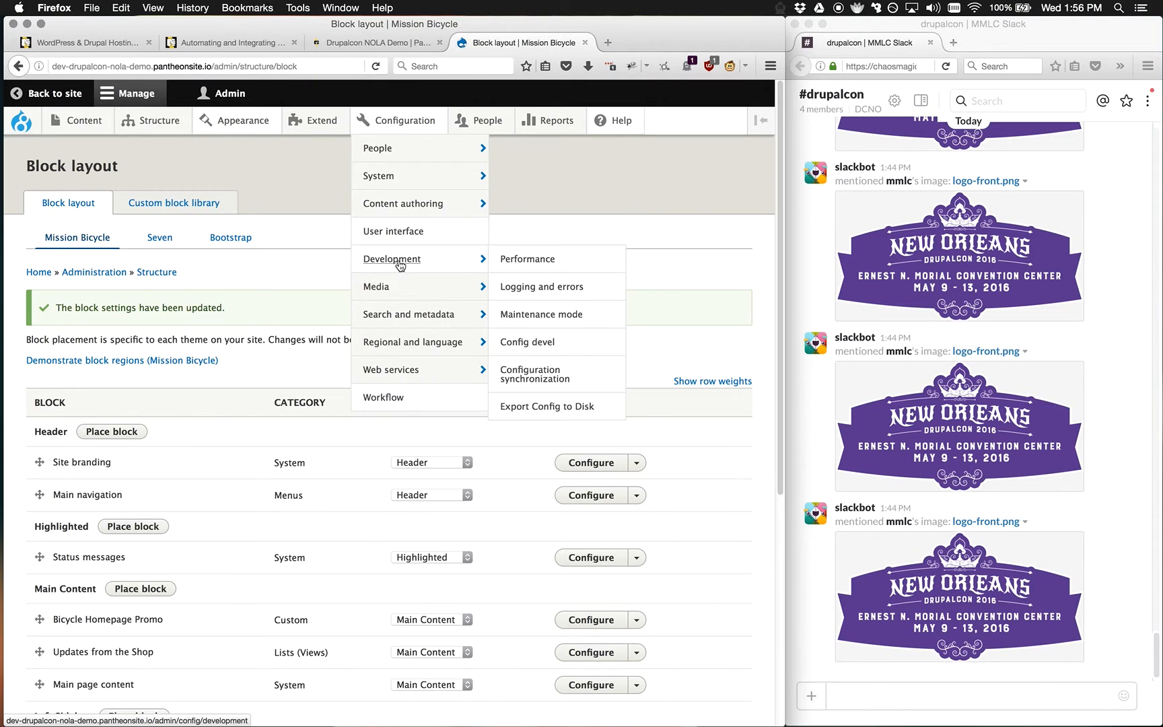
left_click(546, 406)
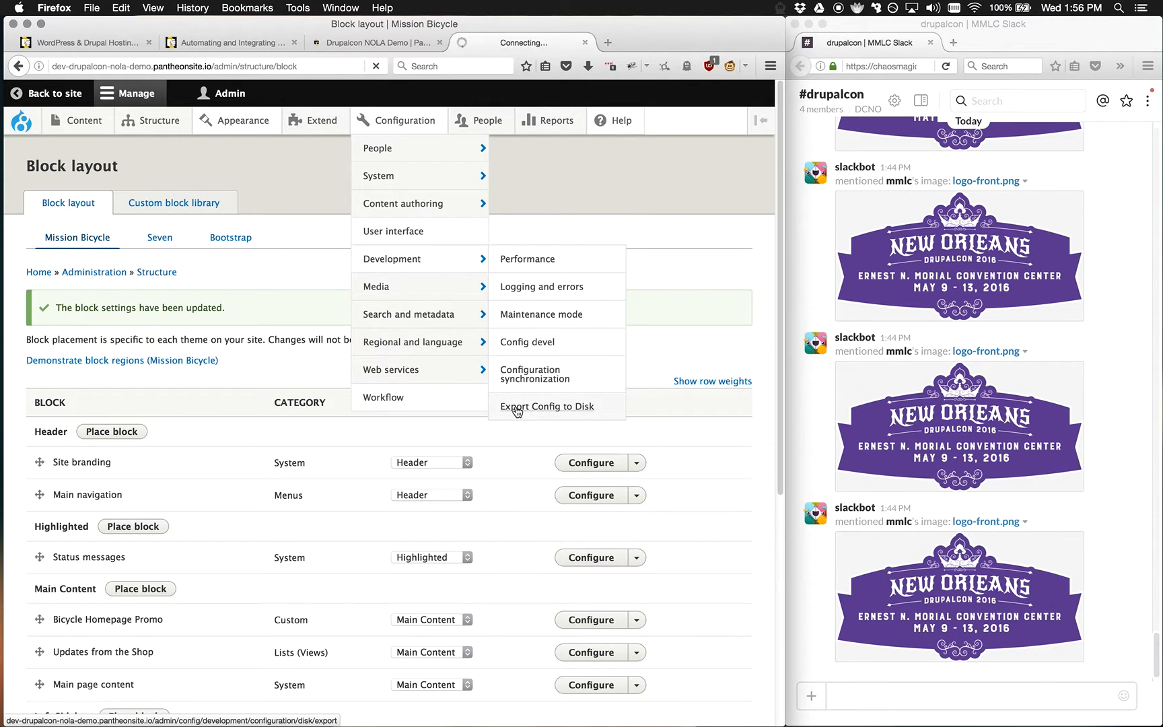
left_click(547, 406)
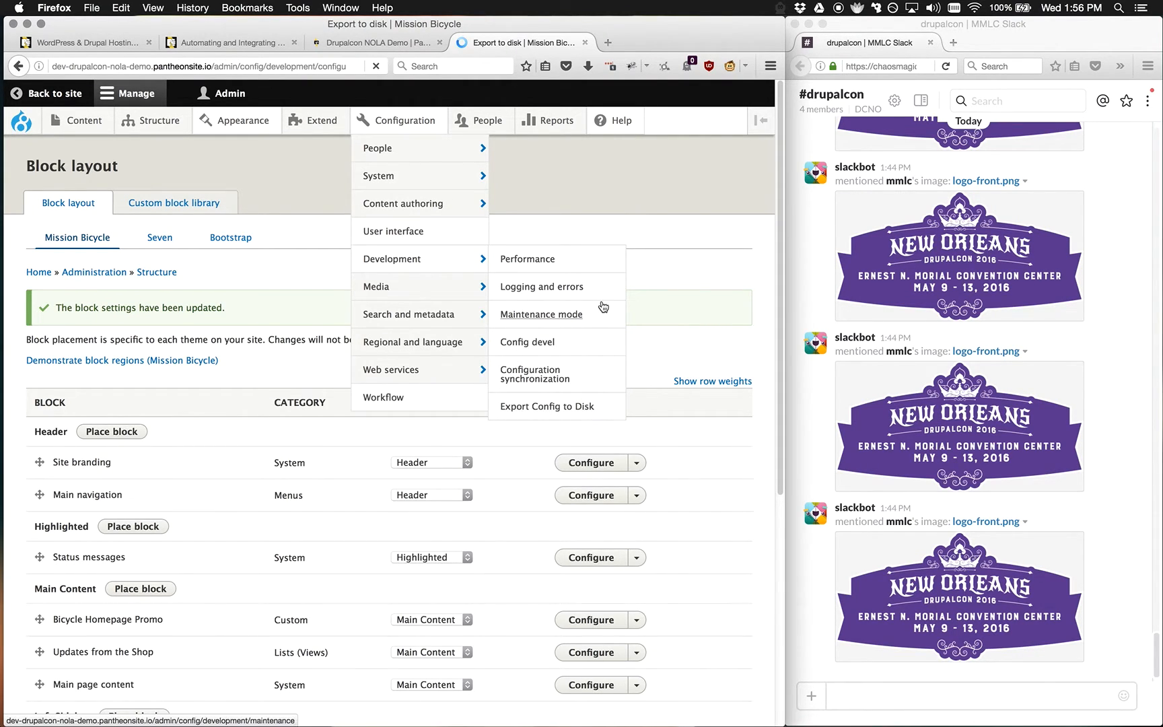
left_click(547, 406)
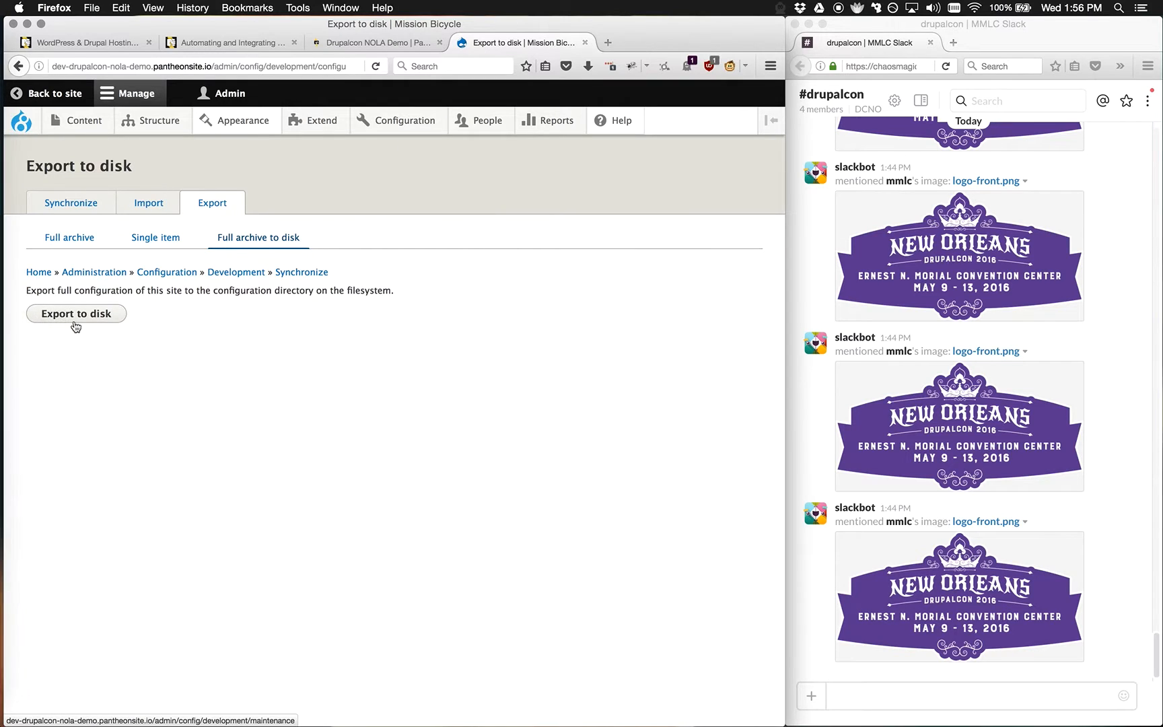
left_click(76, 314)
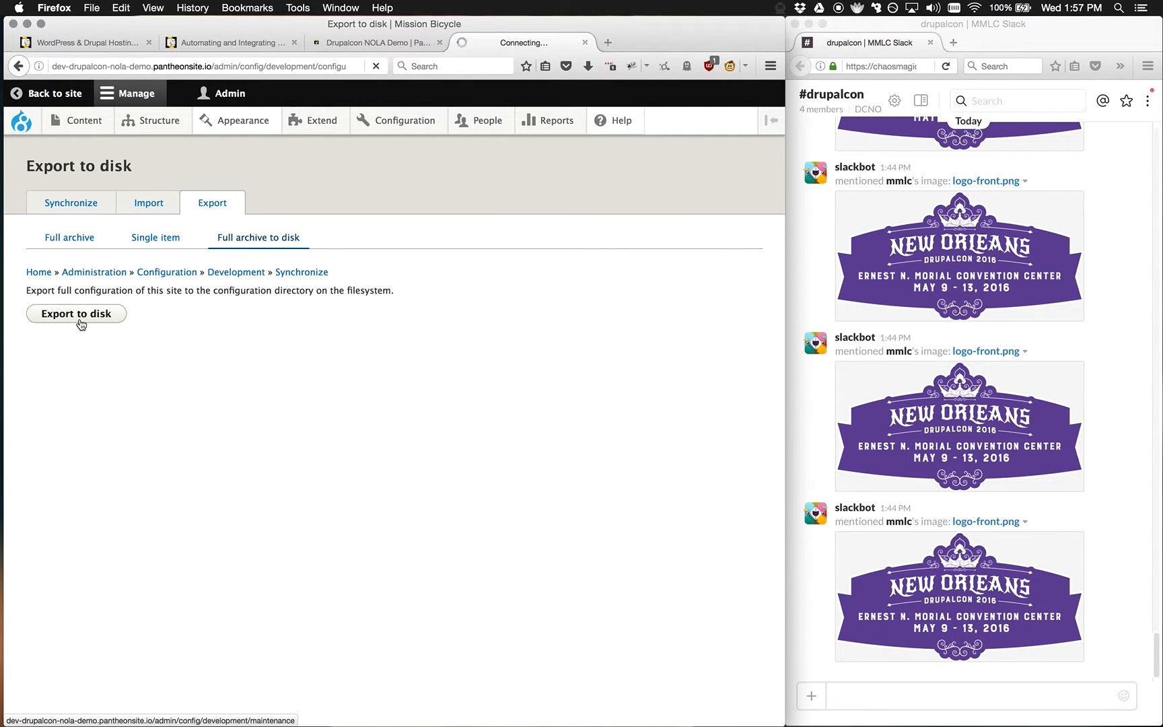
left_click(76, 314)
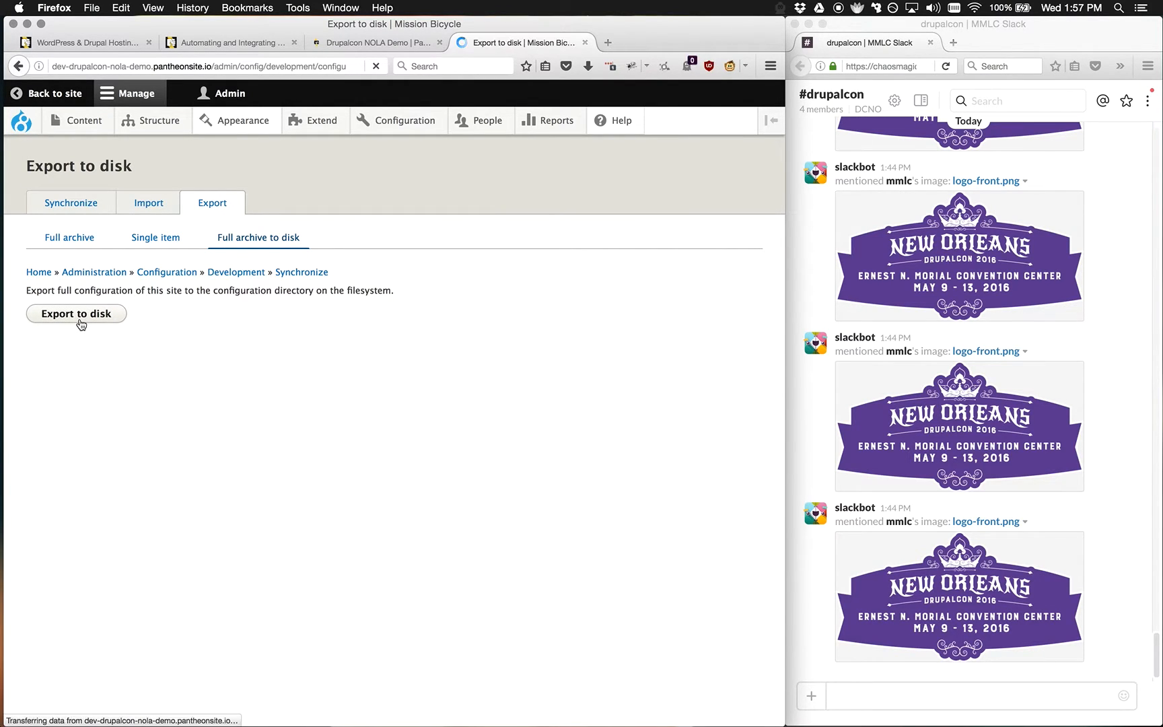
left_click(76, 313)
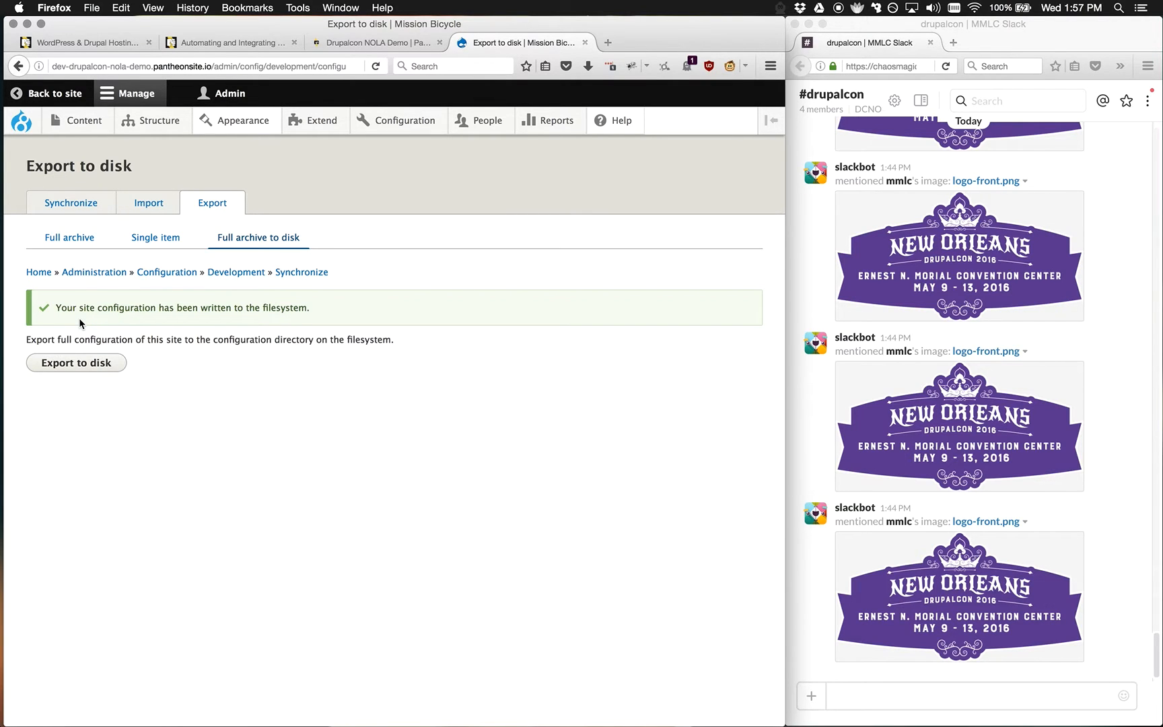
mouse_move(474, 202)
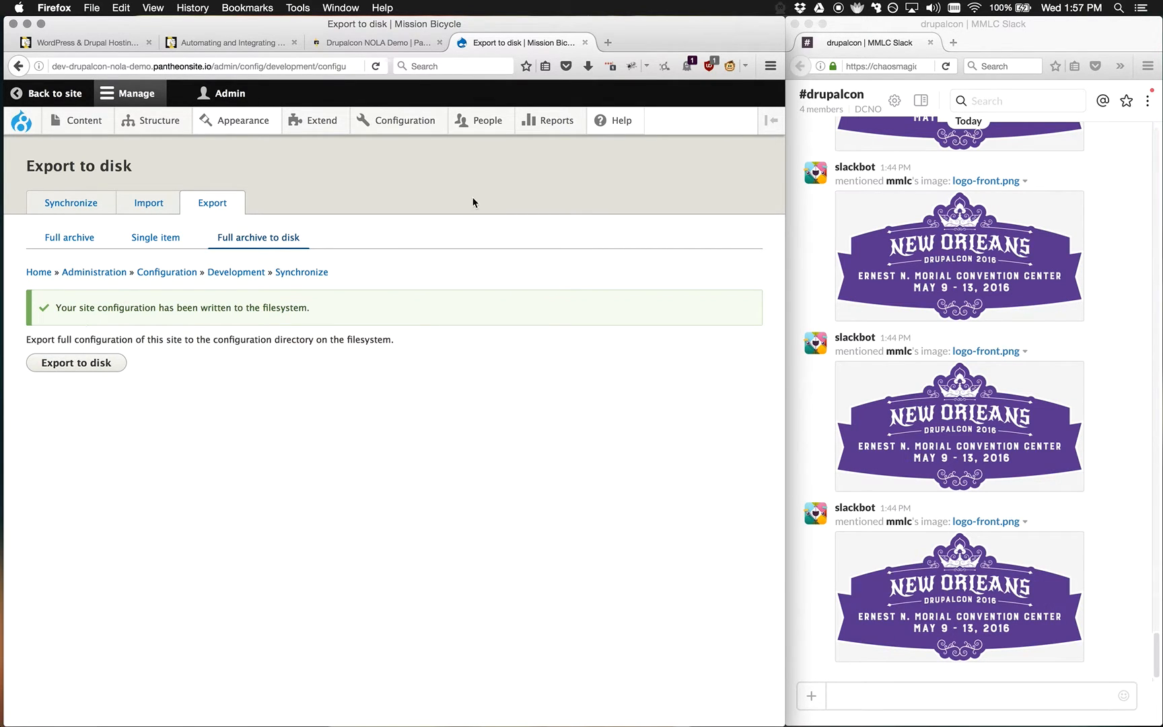
Inspect the block.block.abouttheshop.yml diff, then begin the commit message with 'Switch'
left_click(369, 42)
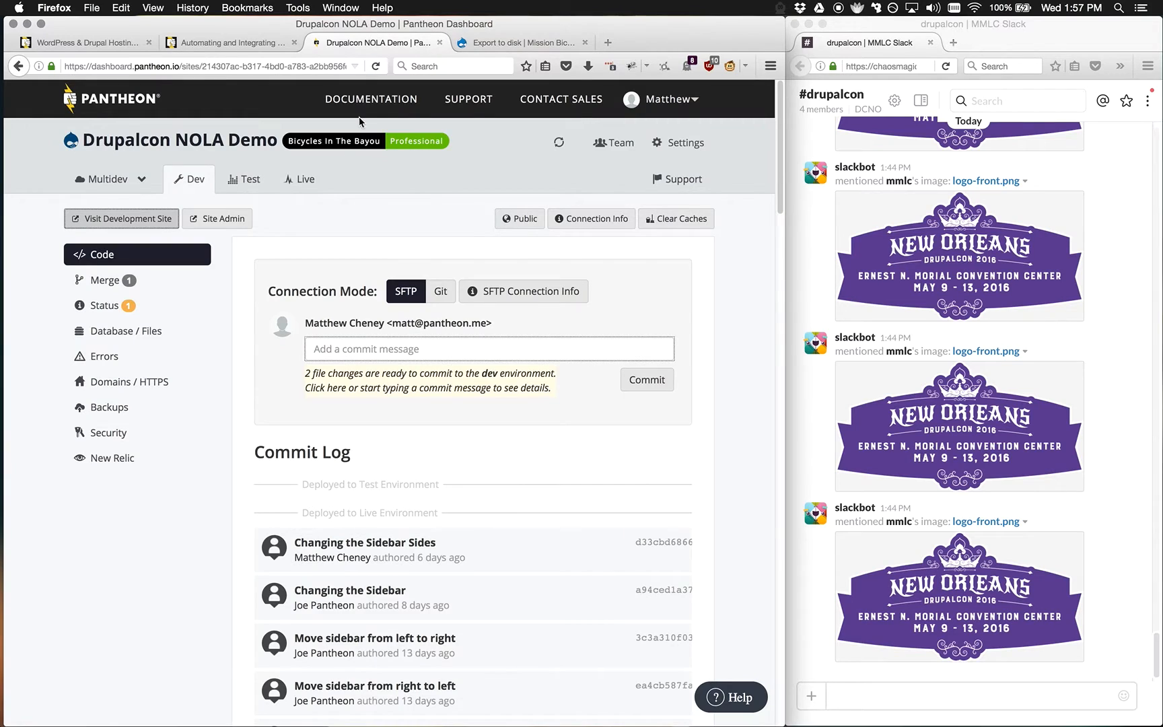
mouse_move(429, 388)
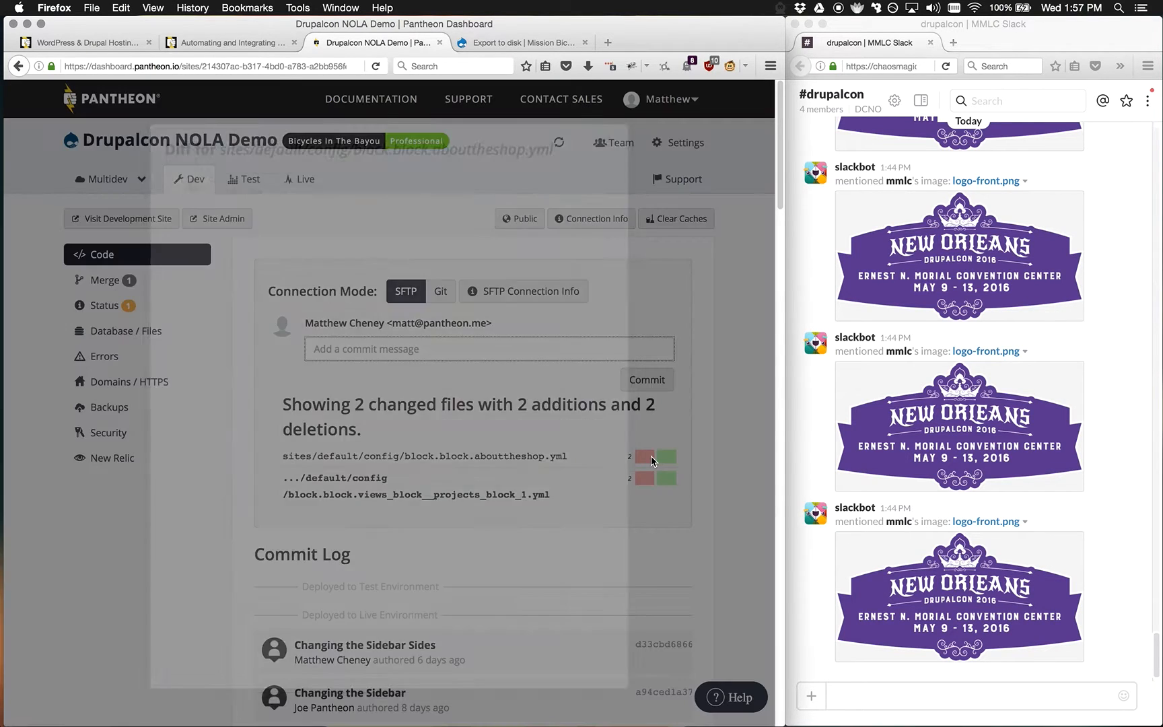
left_click(646, 457)
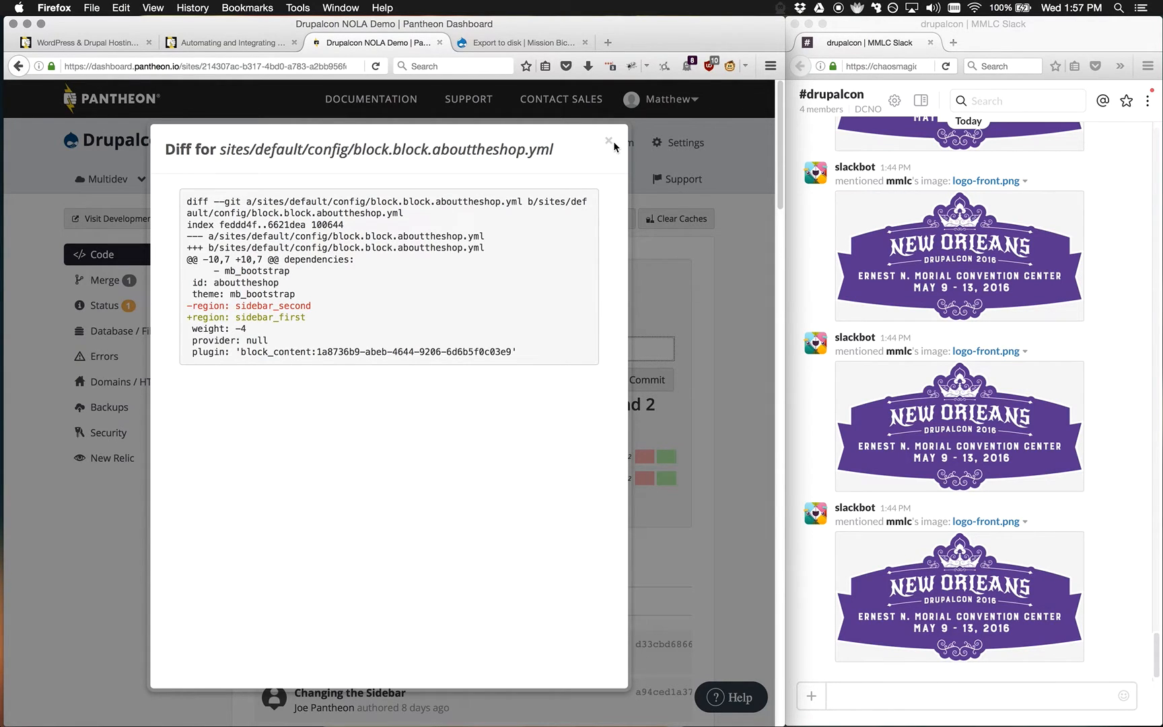
left_click(609, 141)
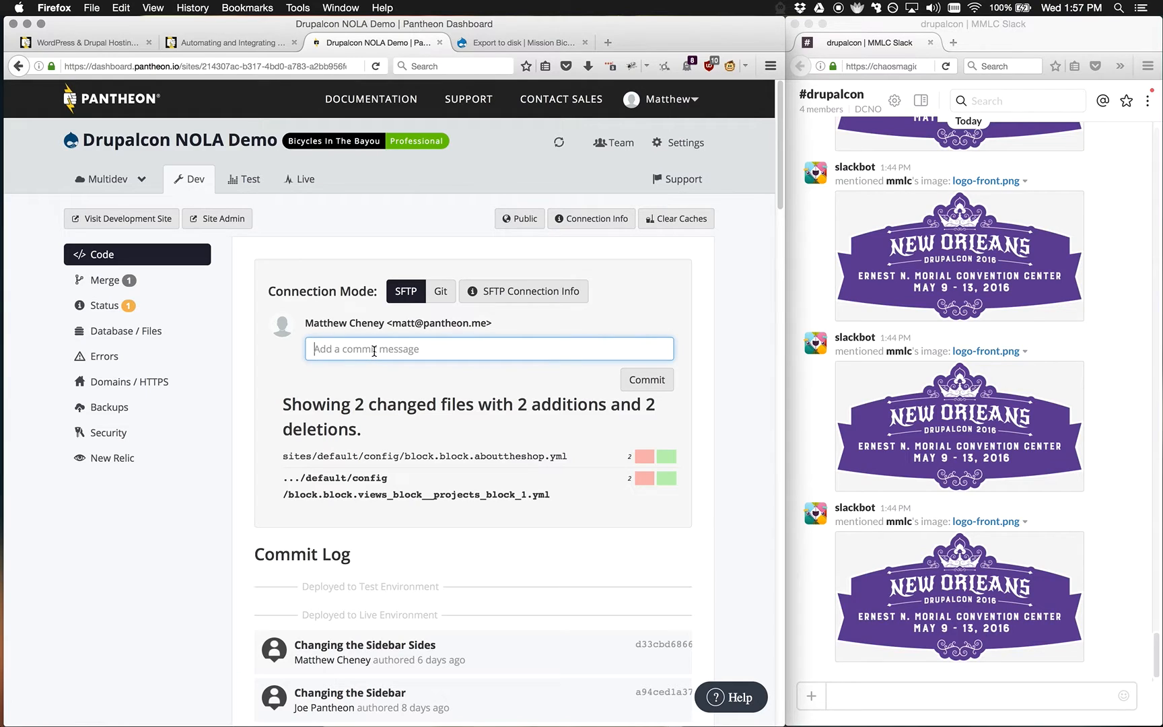
type("Switching Up the Sidebars To")
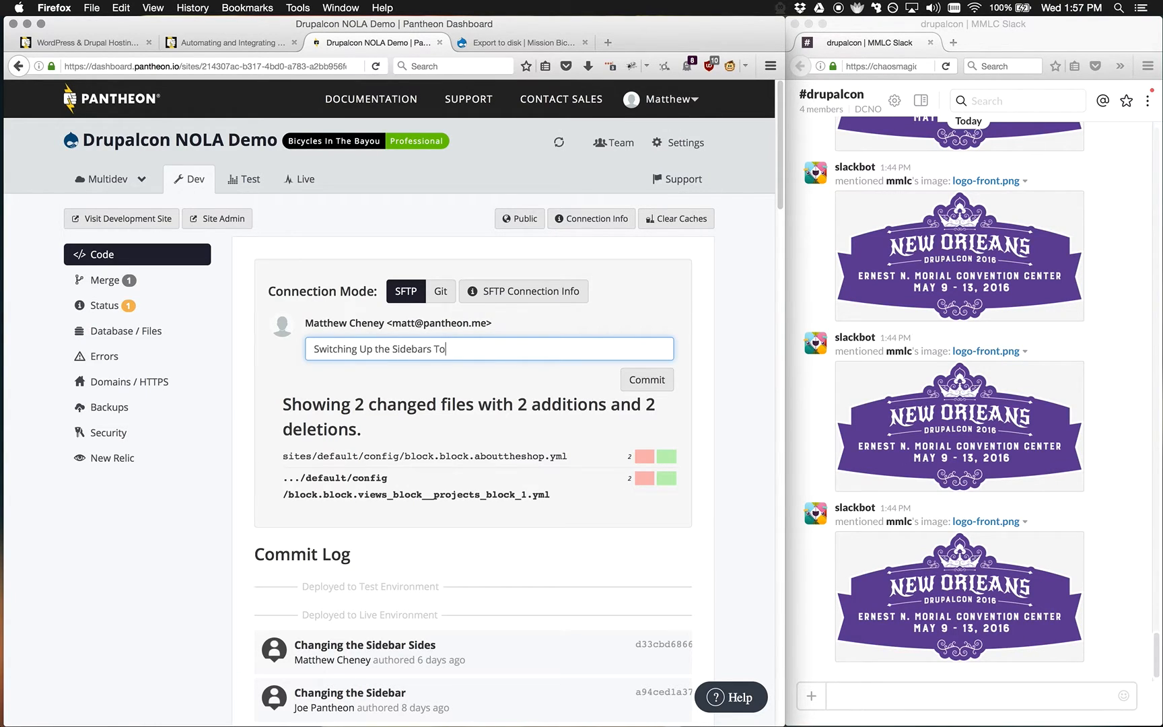
Commit 'Switching Up the Sidebars Today' to Dev and let the code sync finish
left_click(647, 380)
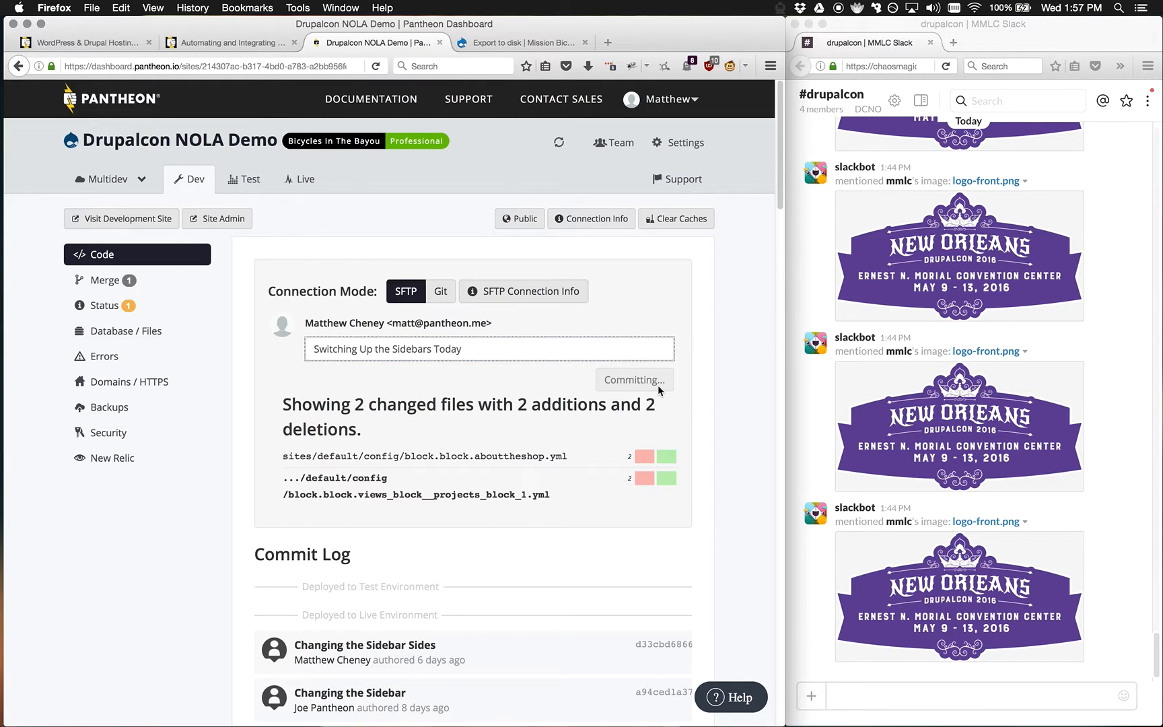
left_click(634, 380)
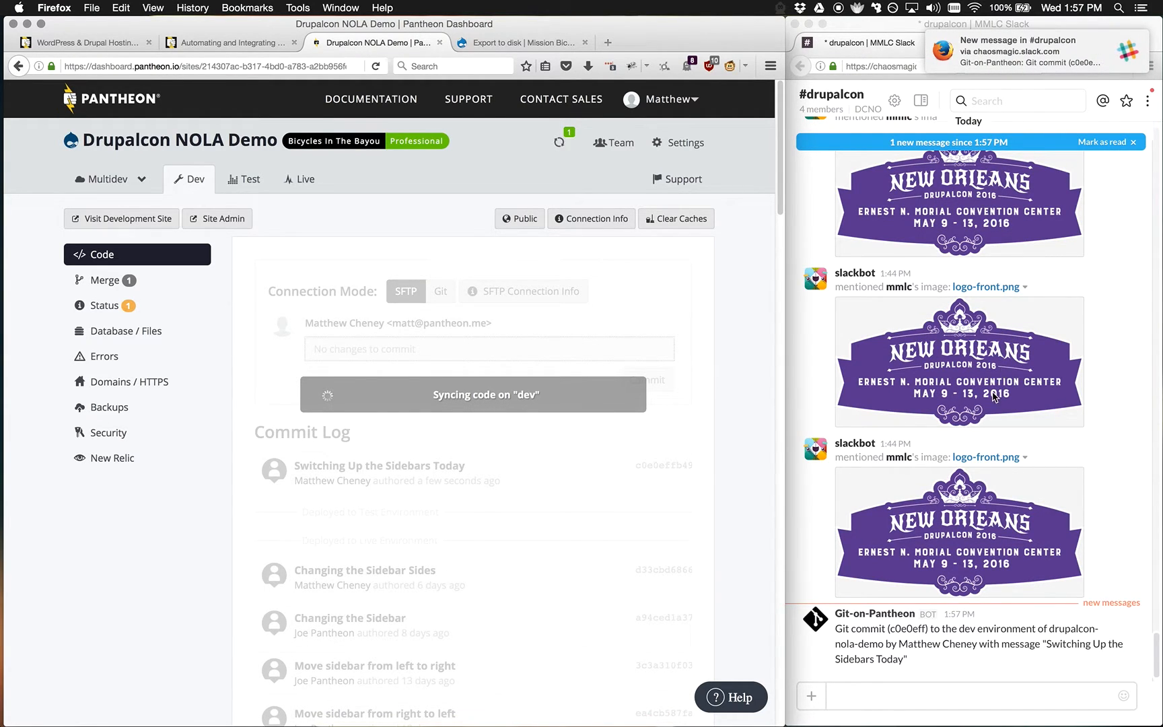
mouse_move(919, 652)
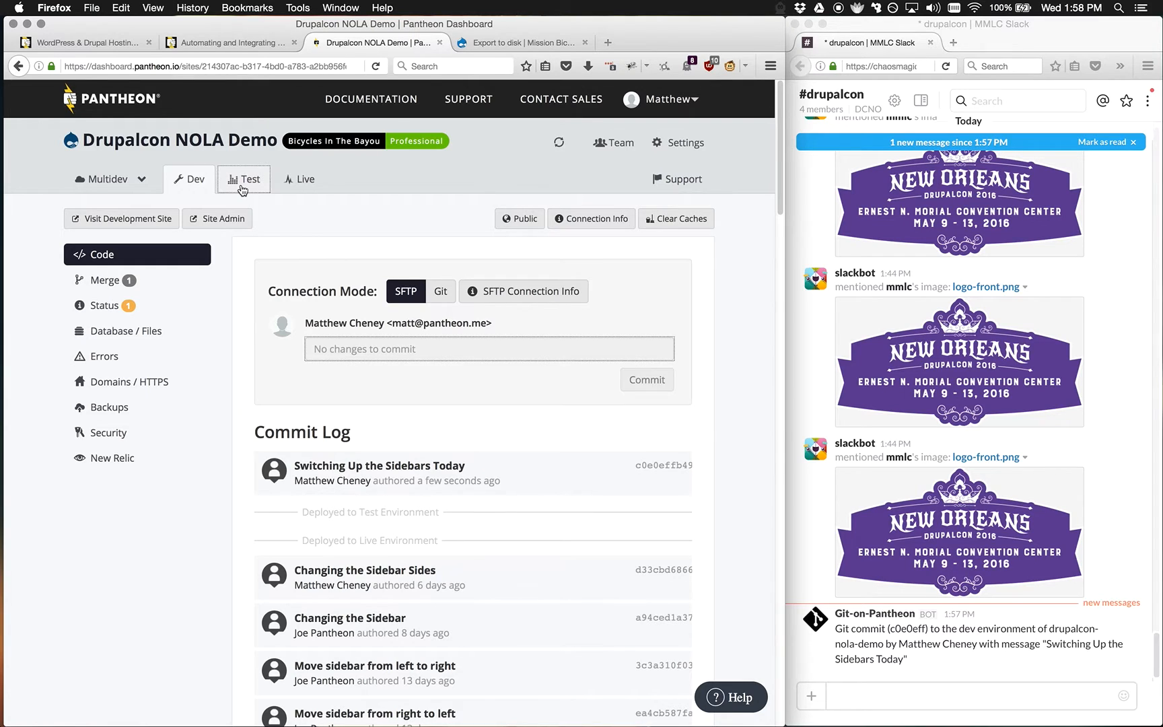
On the Test environment, enter the deploy log message 'Switching Up the Sidebars Today'
left_click(244, 179)
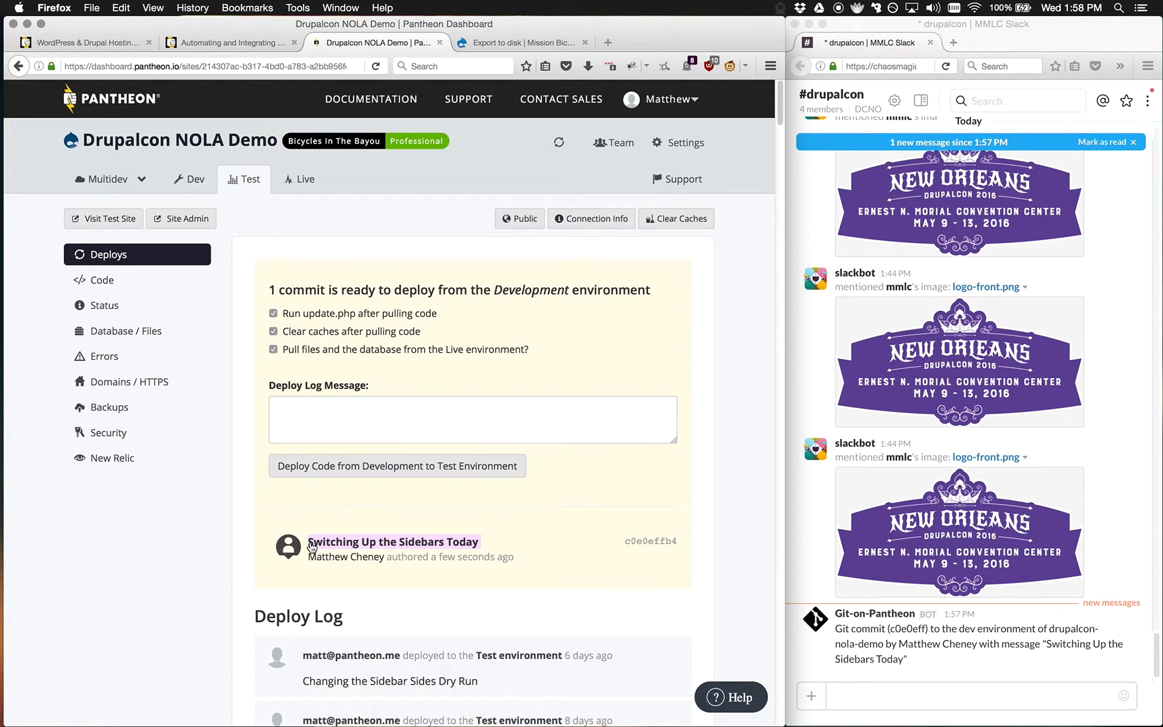
type("Switching Up the Sidebars Today")
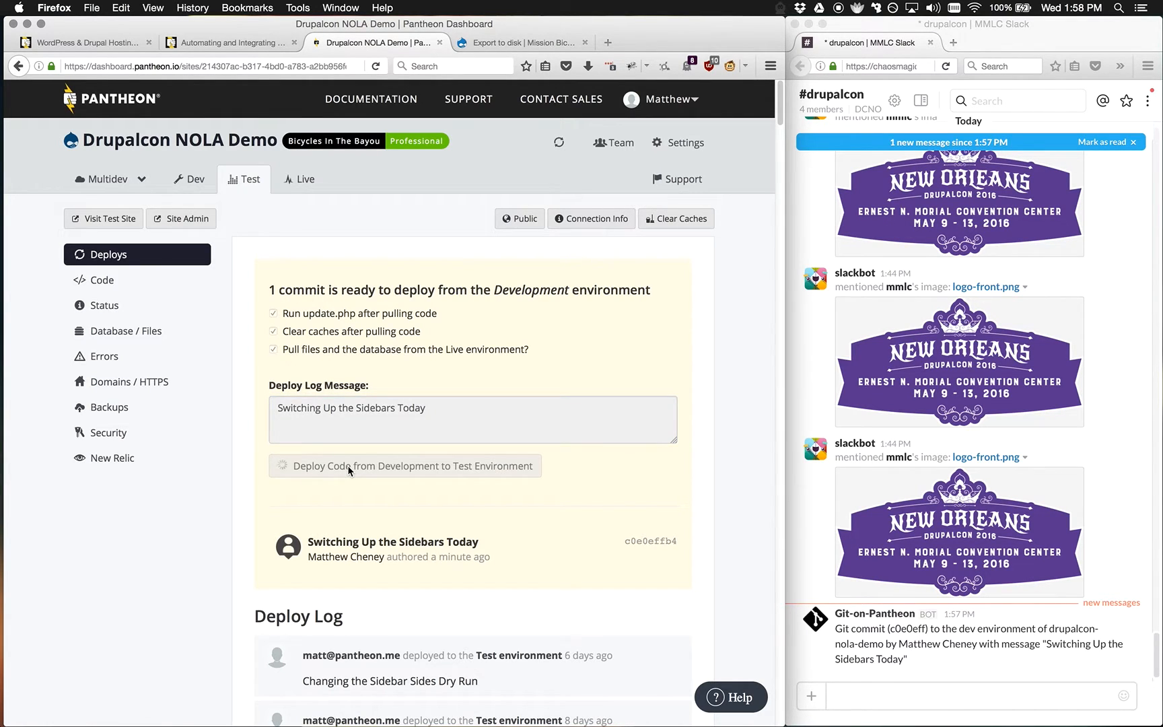
Deploy the Dev code to Test, cloning files and database from Live
left_click(405, 466)
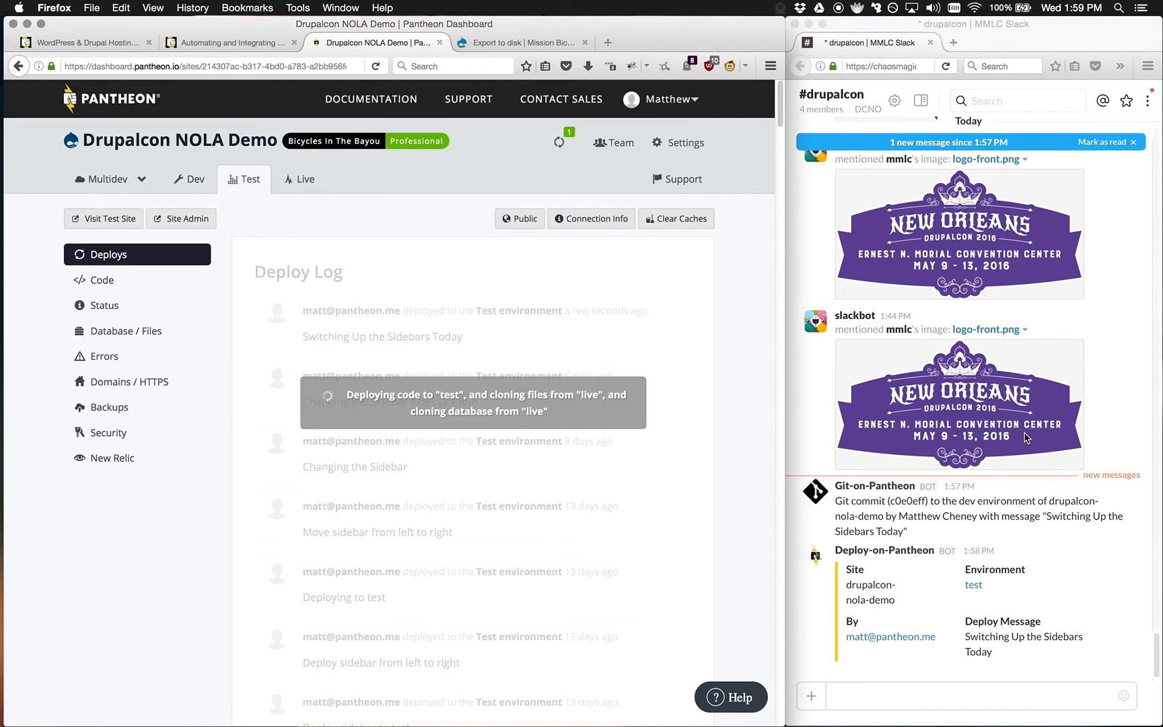
mouse_move(940, 605)
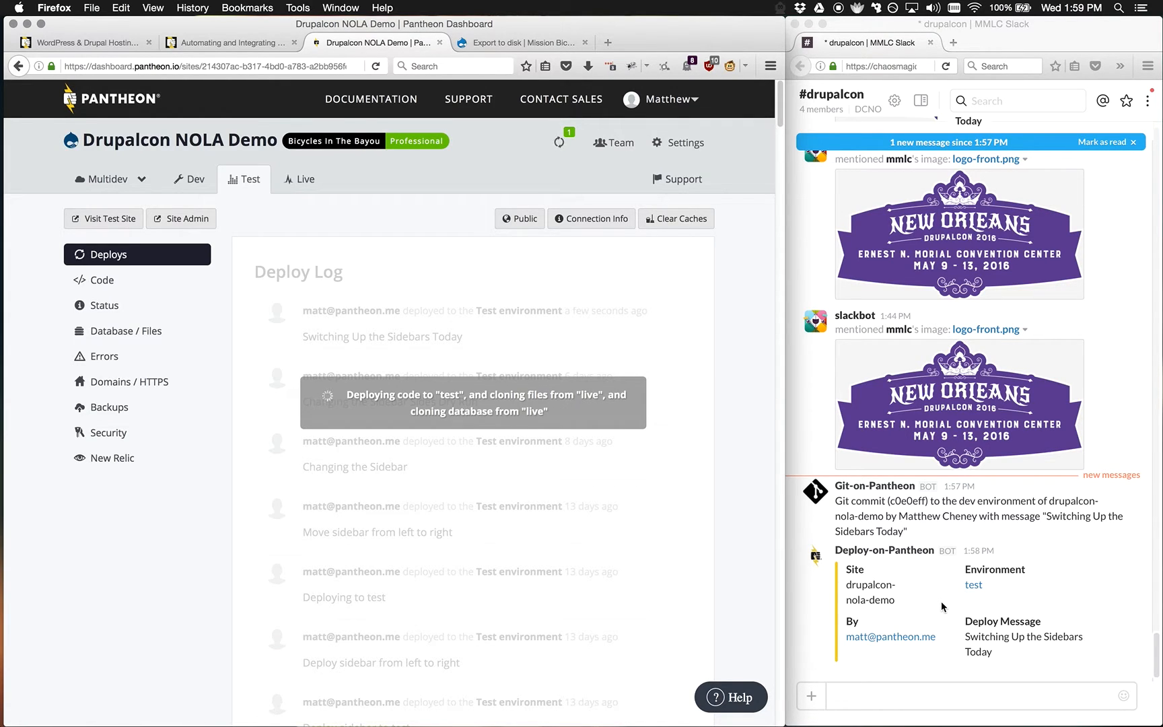
mouse_move(442, 317)
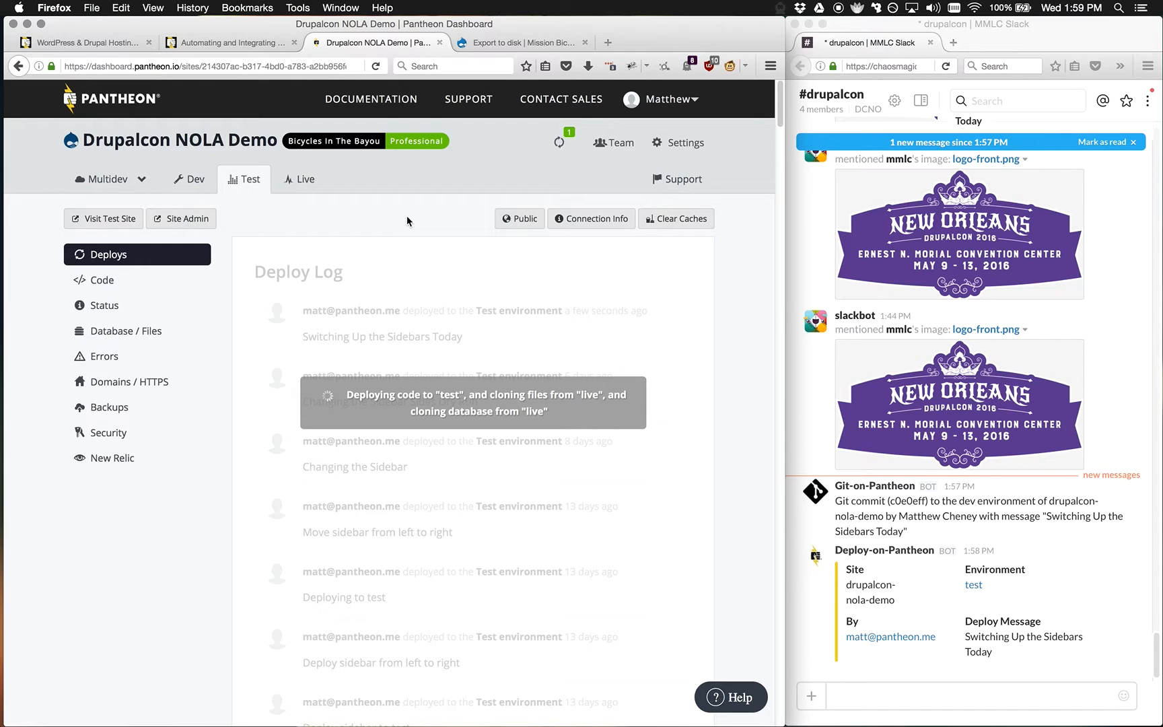
Scroll the Test Deploy Log while the deployment completes
scroll("down", 3)
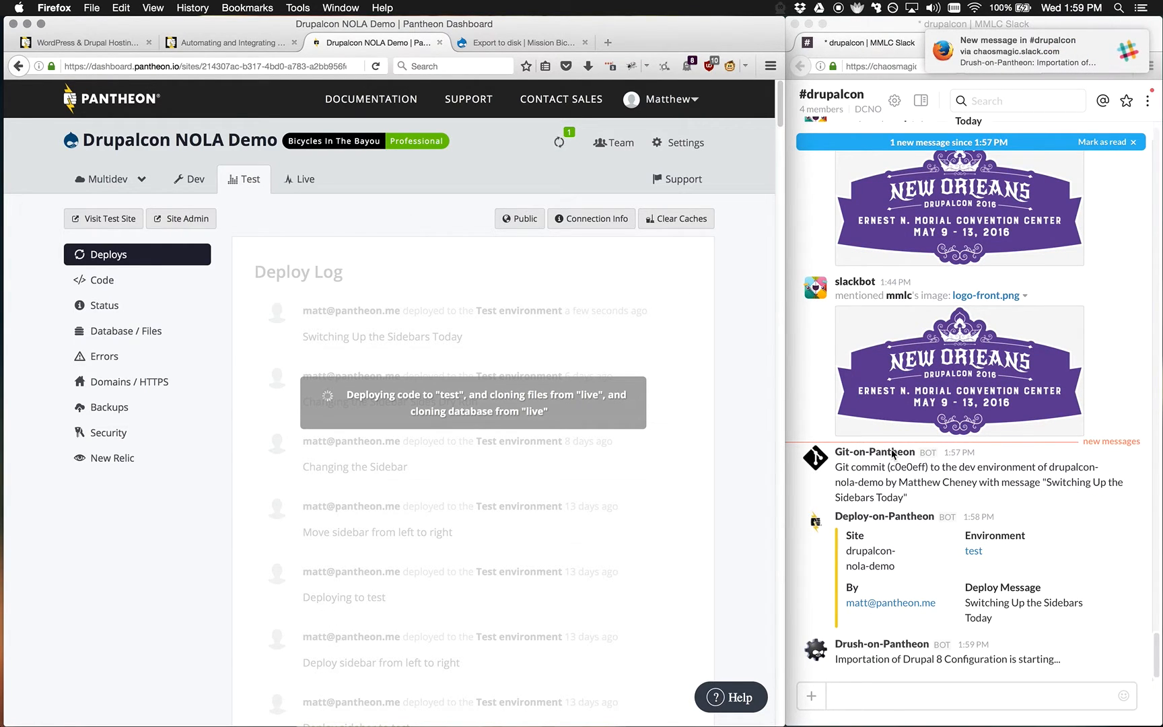
mouse_move(887, 670)
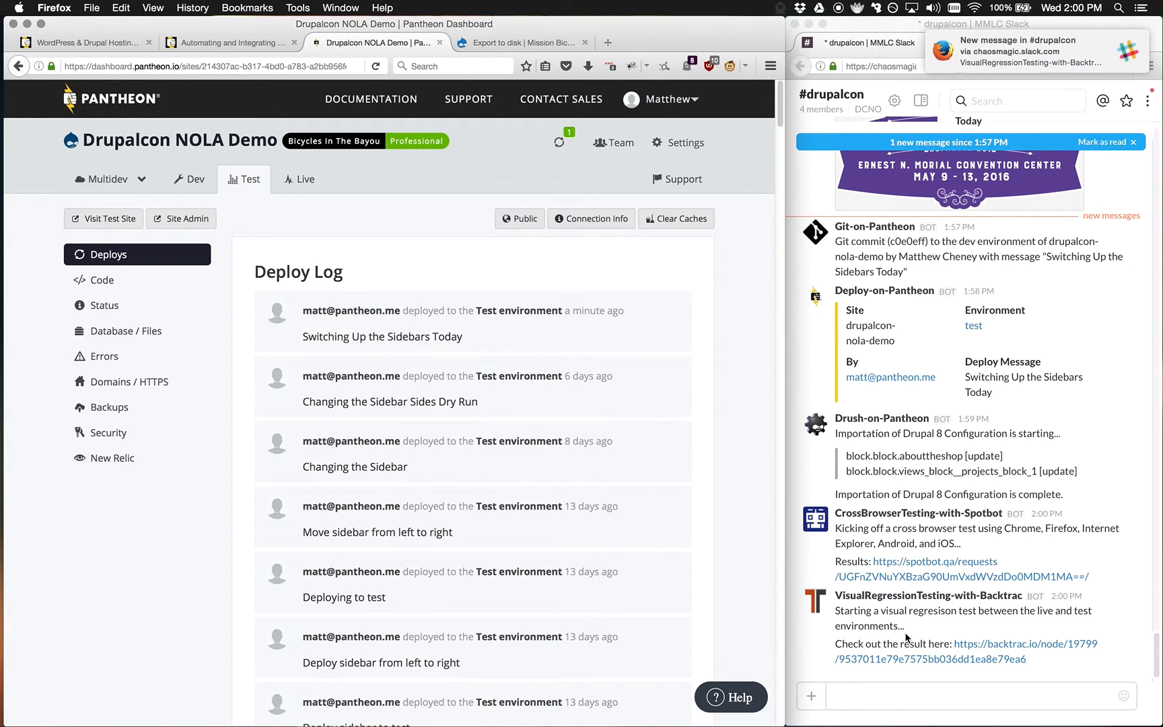
Scroll #drupalcon to read Drush, cross-browser, visual regression and Load Impact notifications
scroll("down", 3)
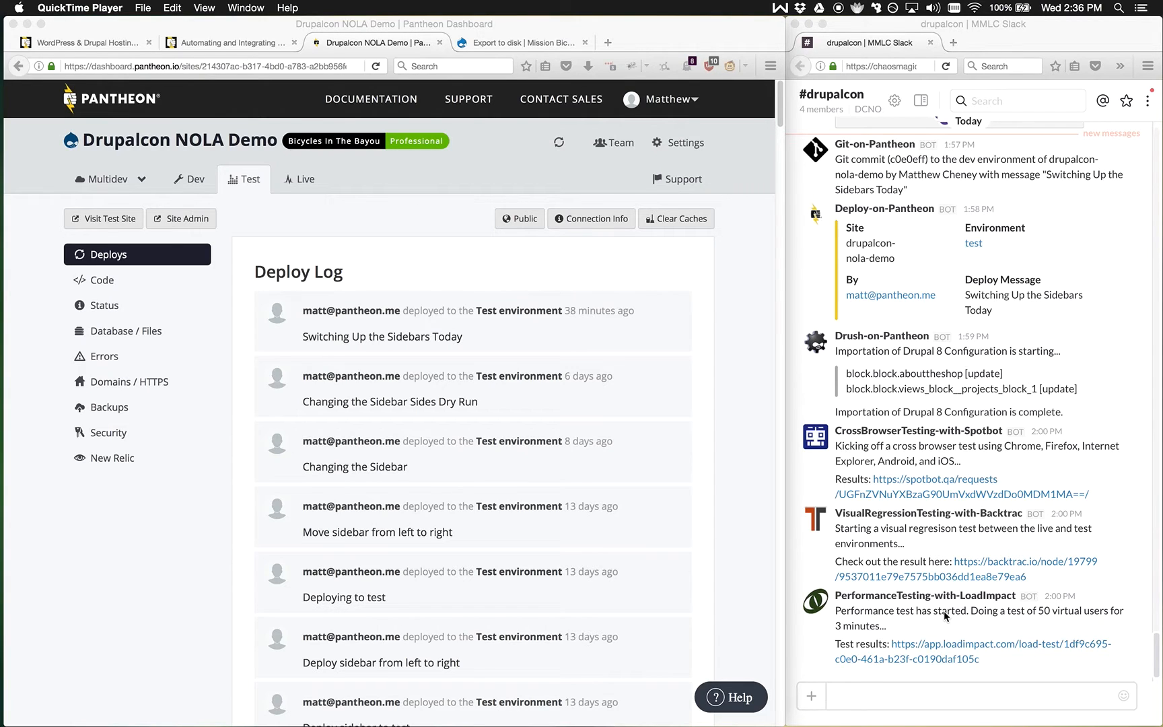
mouse_move(863, 448)
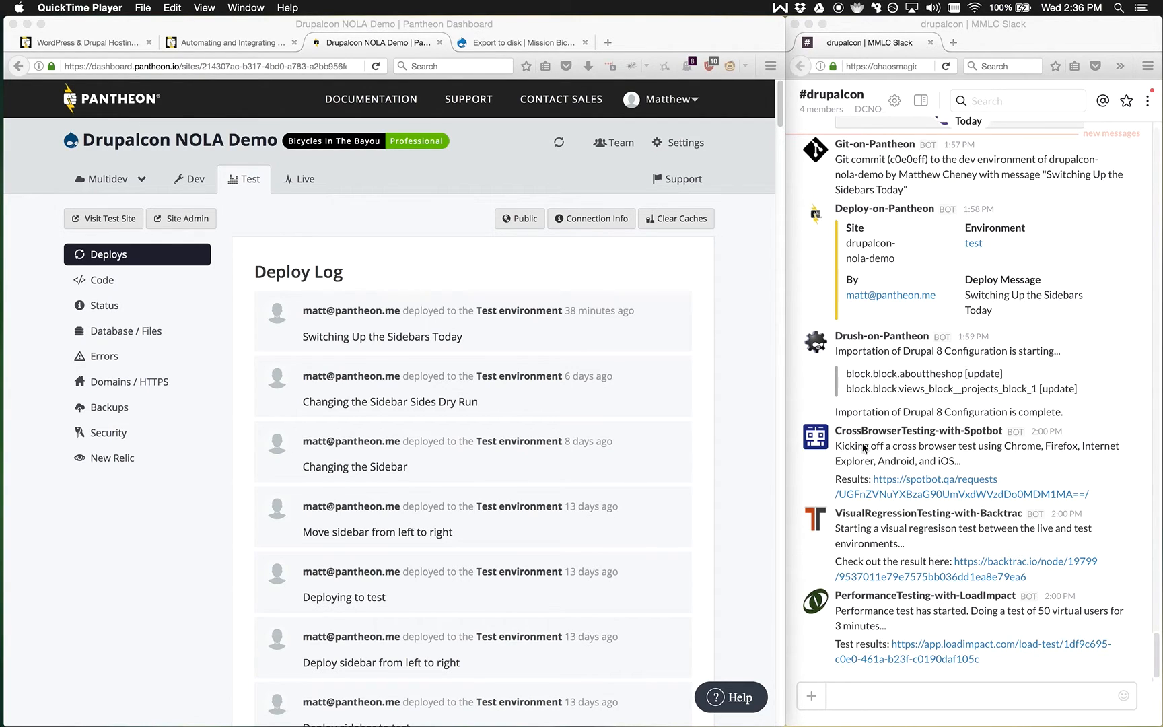
mouse_move(923, 452)
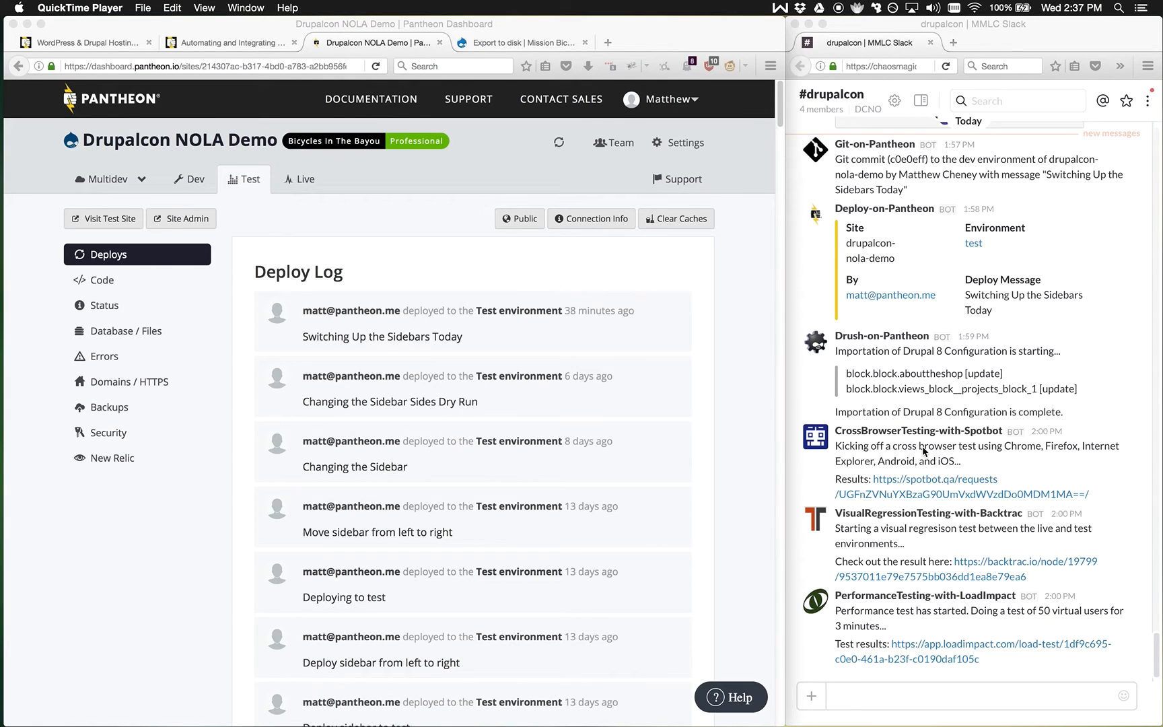
mouse_move(879, 449)
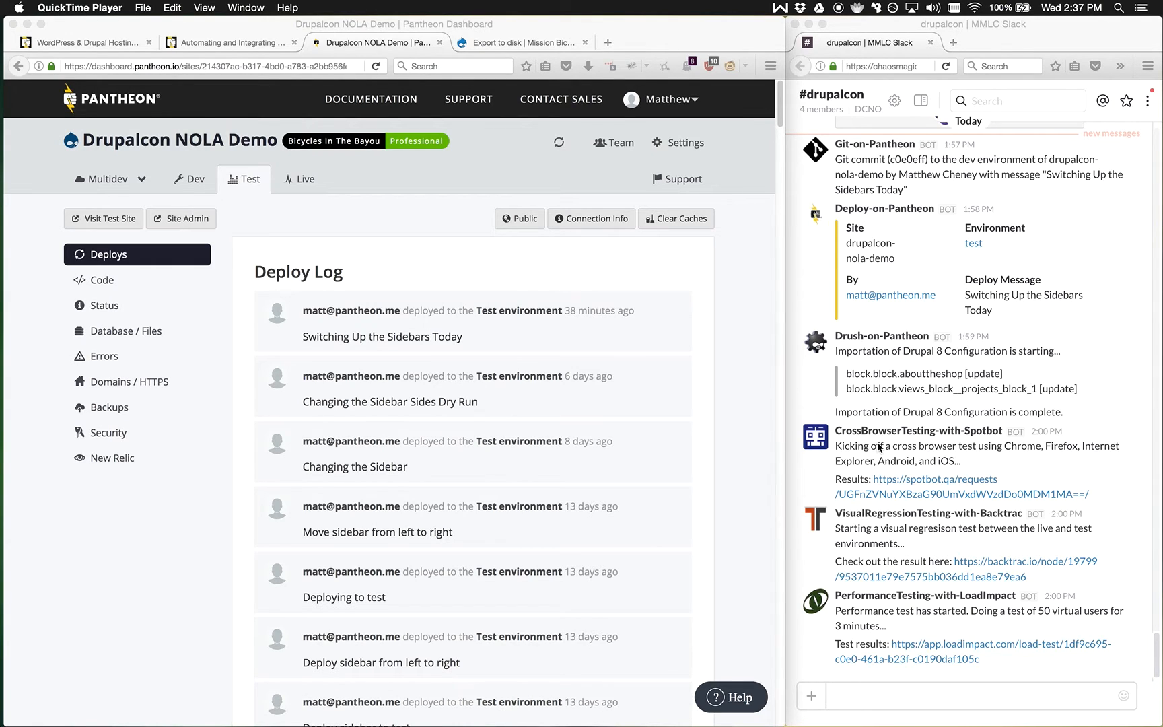
mouse_move(889, 477)
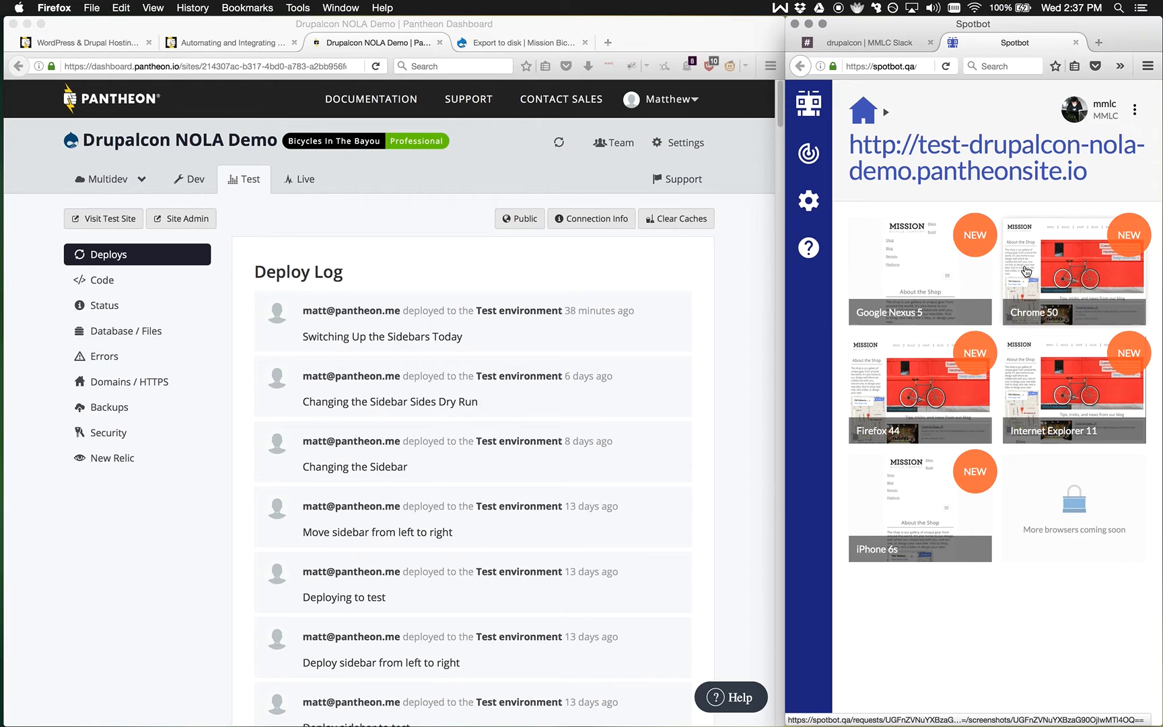
mouse_move(904, 412)
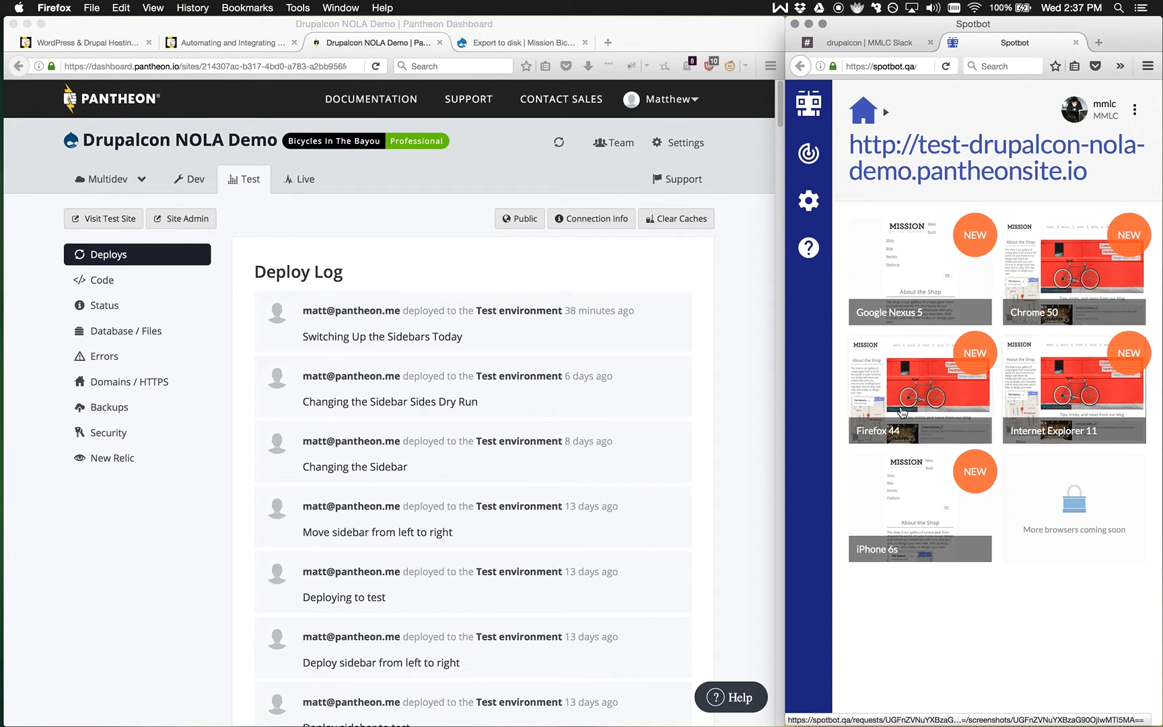
mouse_move(886, 531)
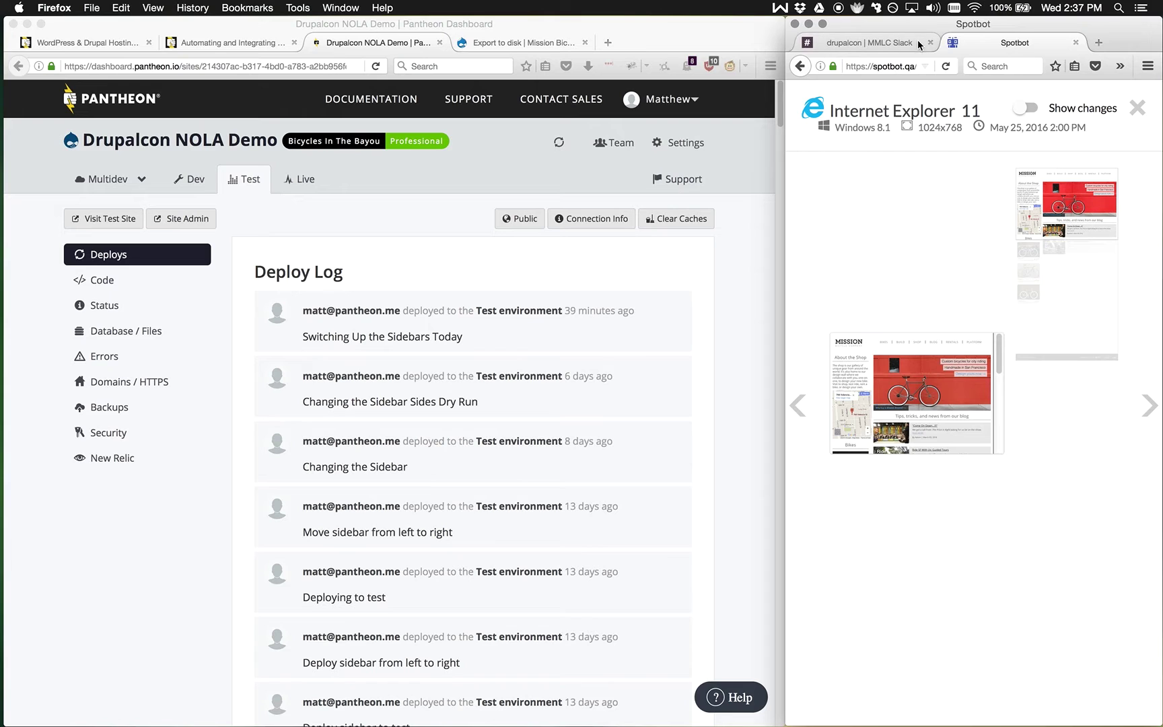
Return to the Slack channel after reviewing Spotbot's cross-browser screenshots of the Test site
left_click(874, 42)
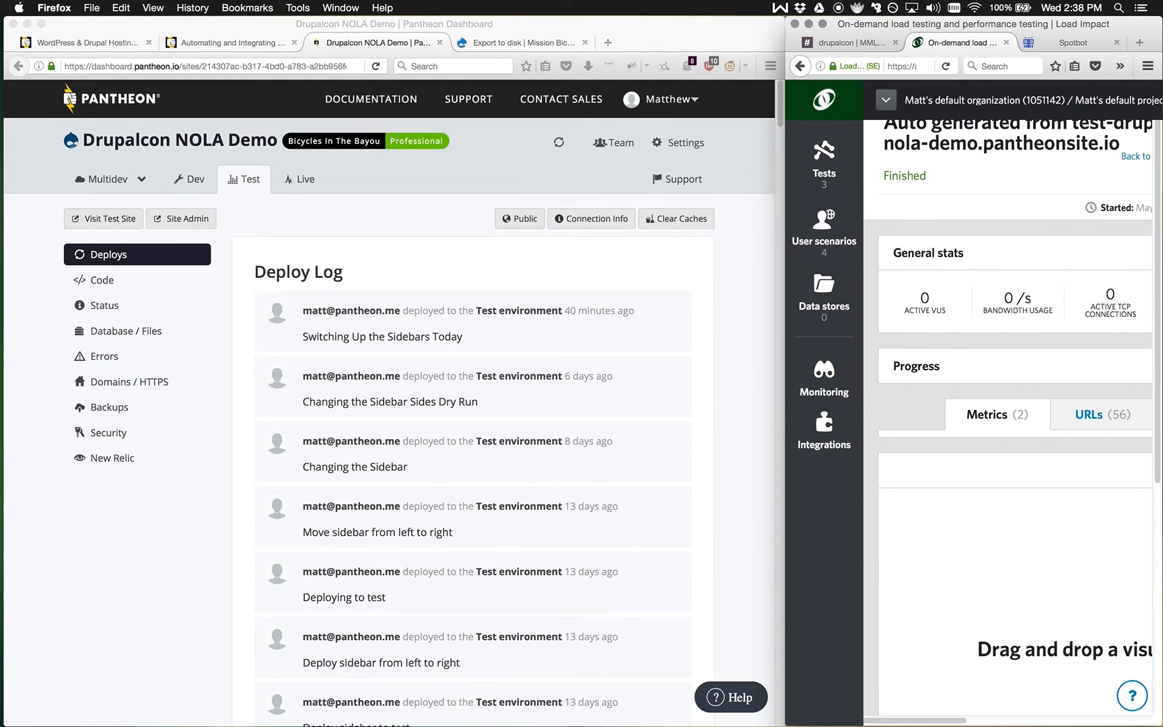
Review Load Impact's VU load time chart, then go back to Slack
scroll("down", 3)
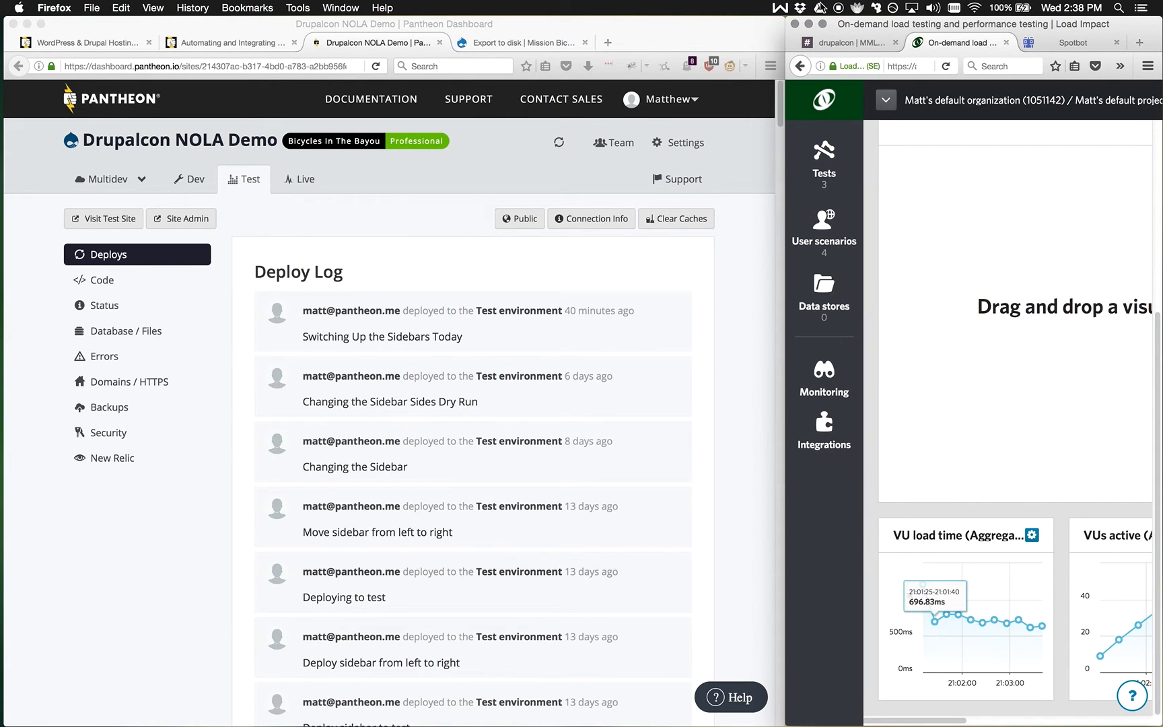
left_click(848, 43)
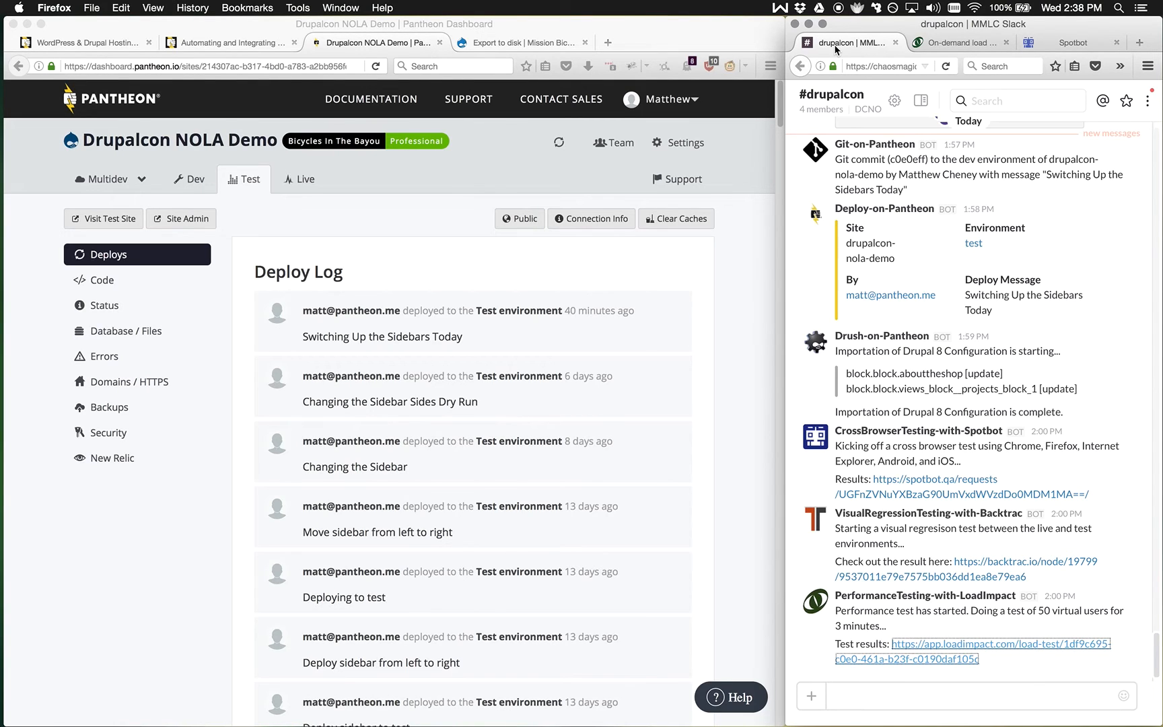
mouse_move(647, 268)
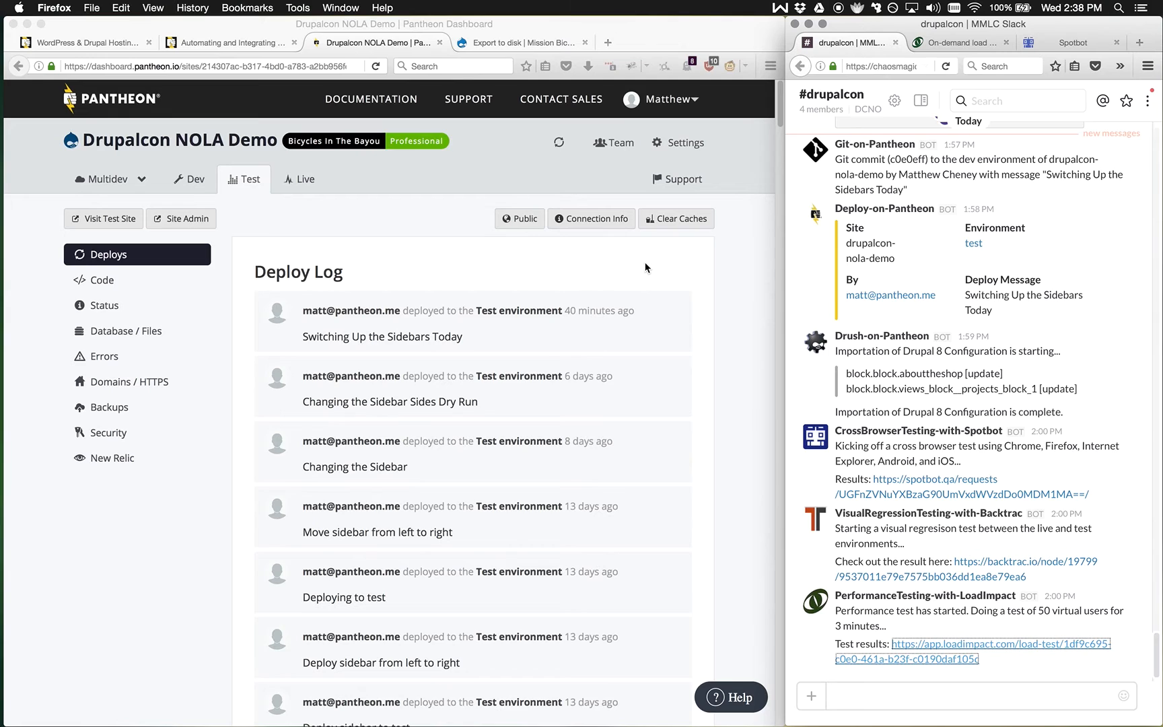
mouse_move(778, 363)
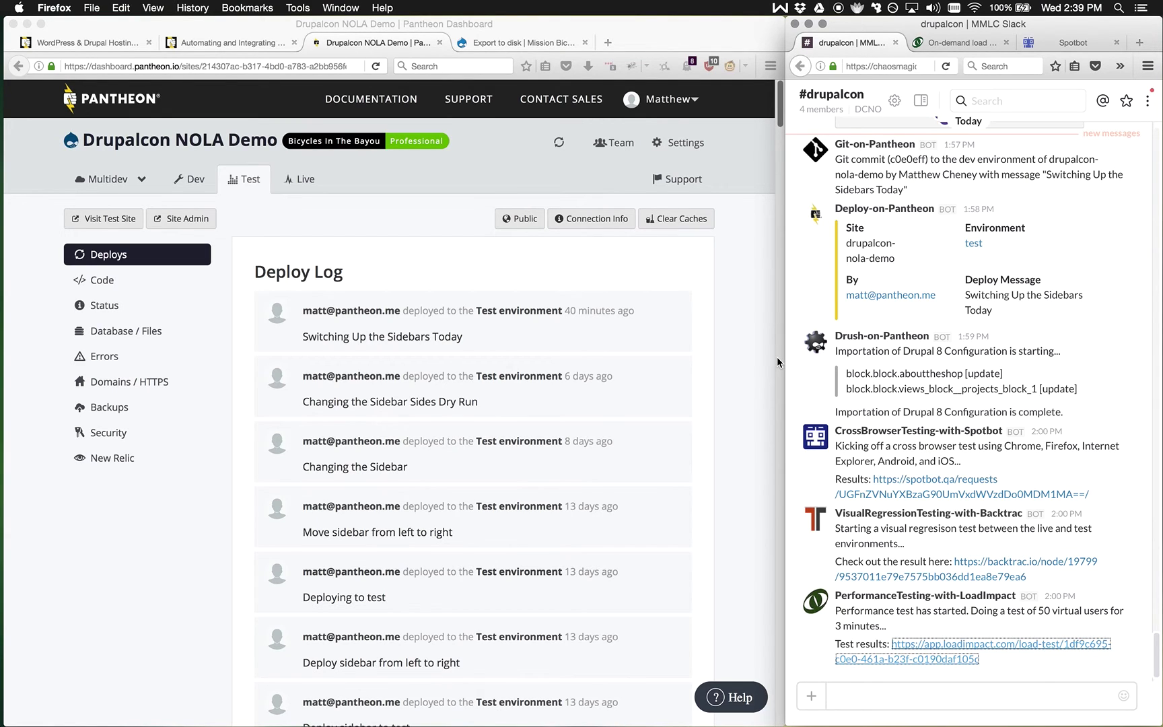
mouse_move(298, 186)
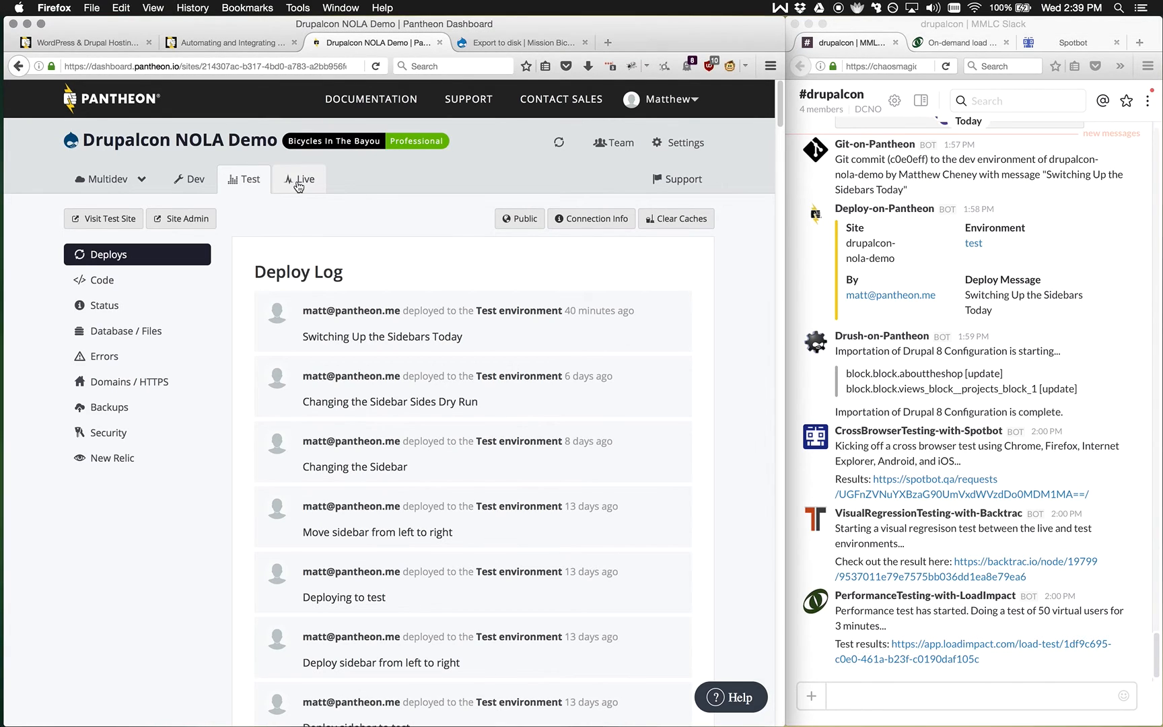
Deploy Test code to Live with log message 'Switching Up the Sidebars Today'
left_click(305, 179)
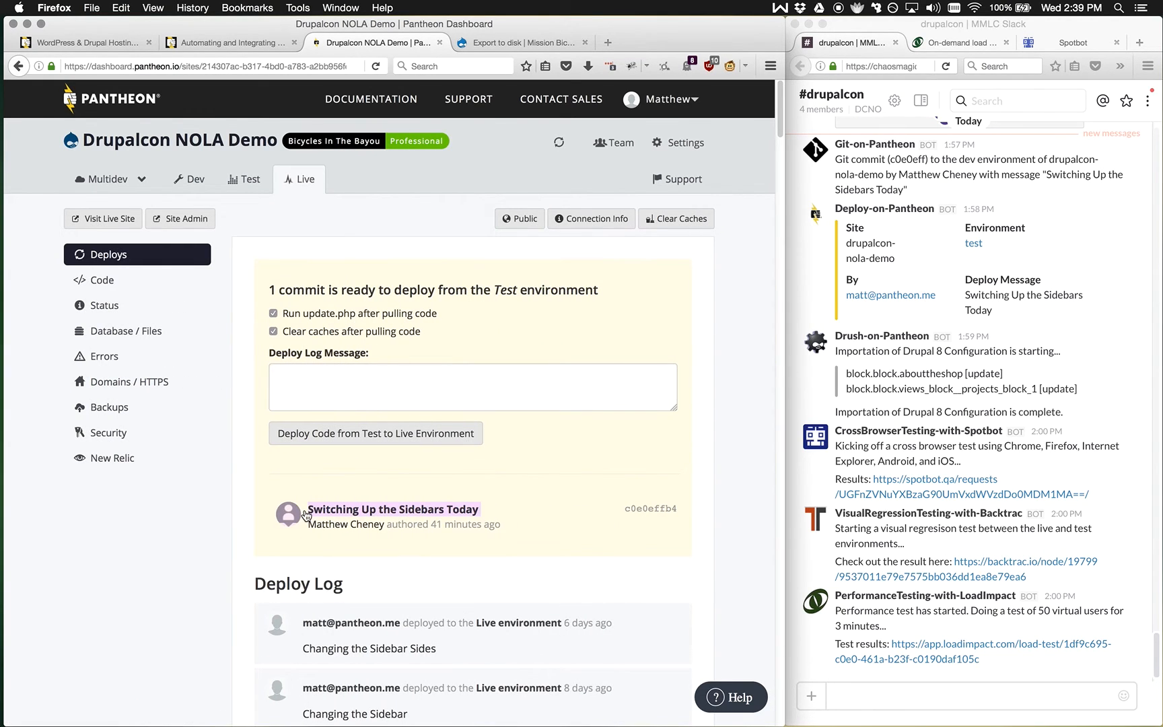
left_click(473, 387)
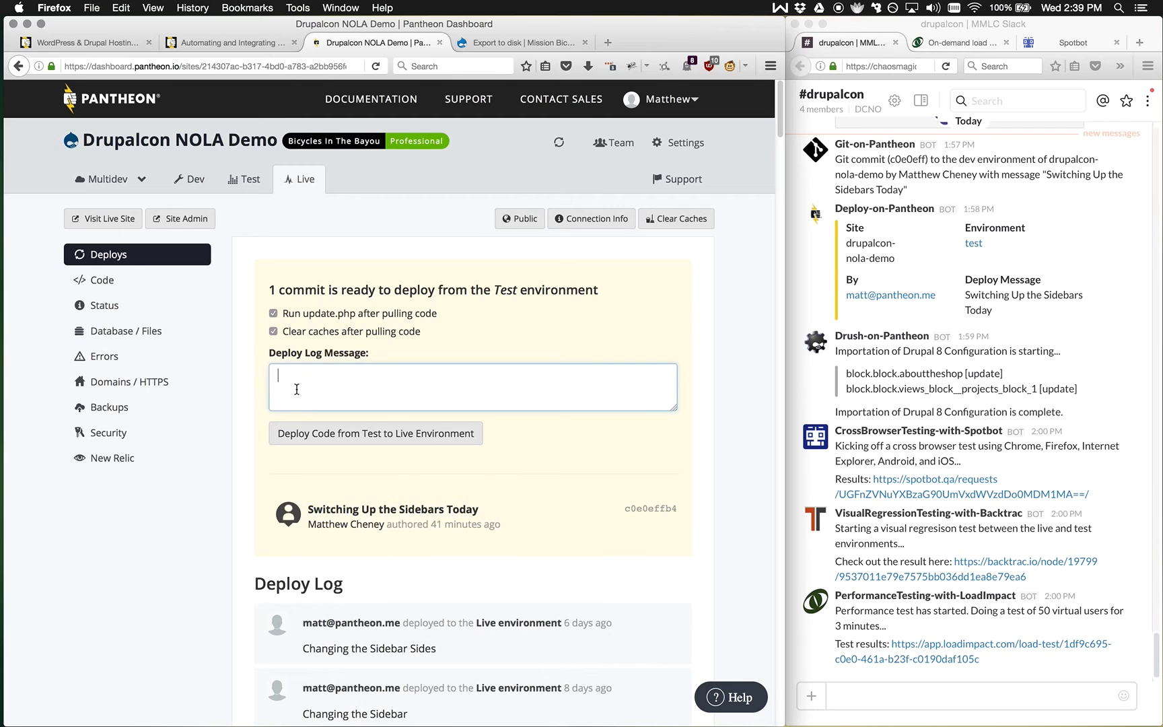
left_click(376, 434)
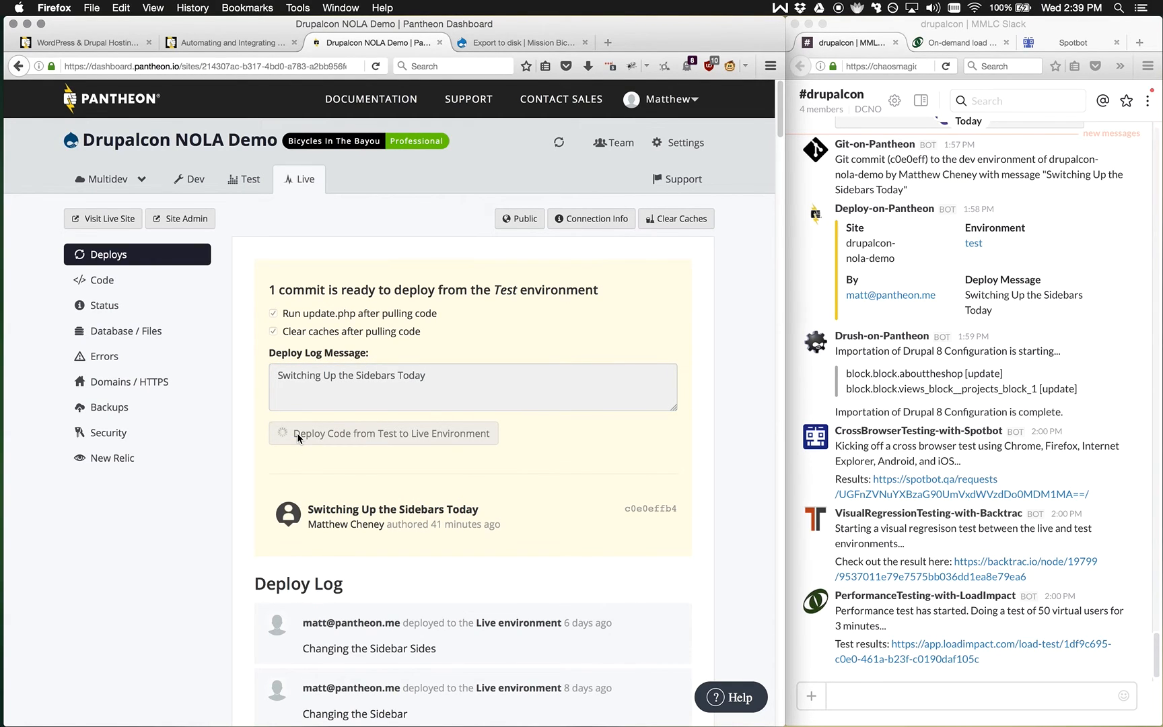
left_click(383, 434)
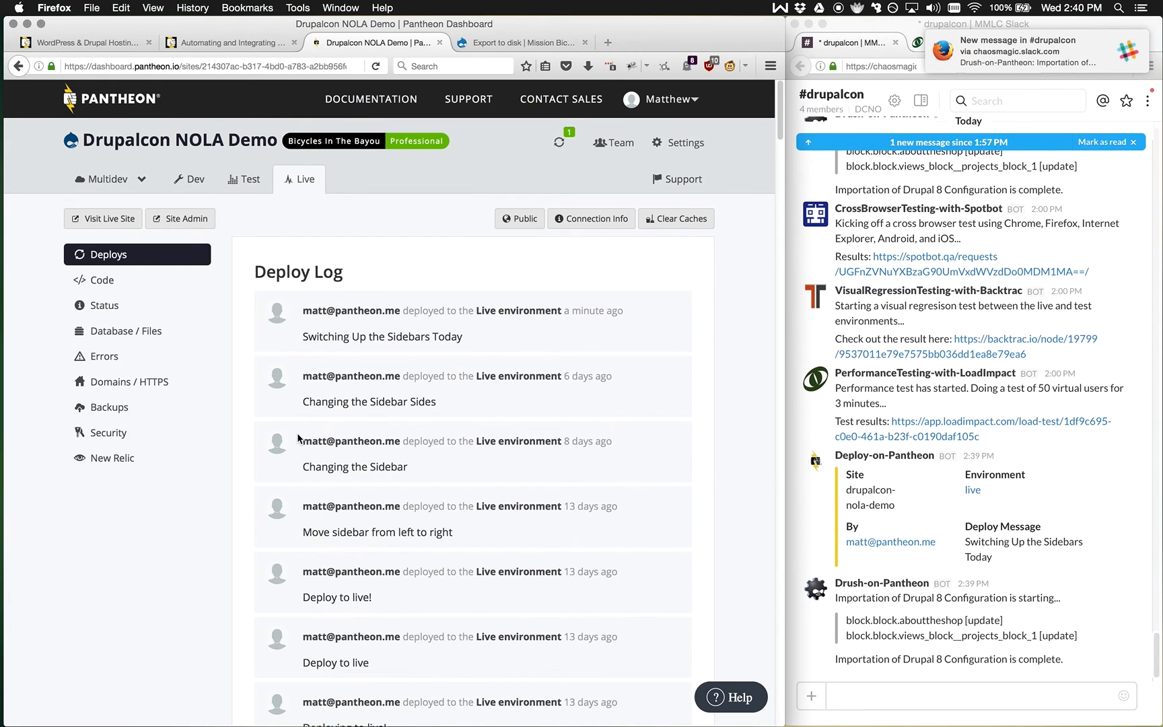
mouse_move(444, 180)
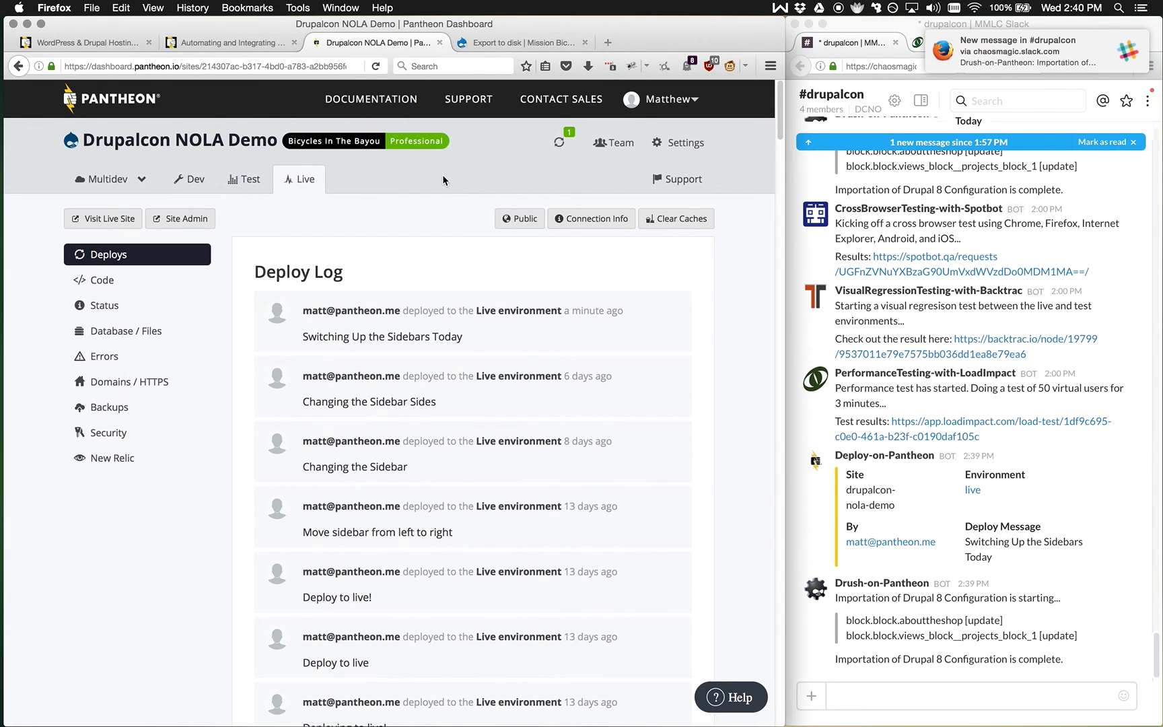